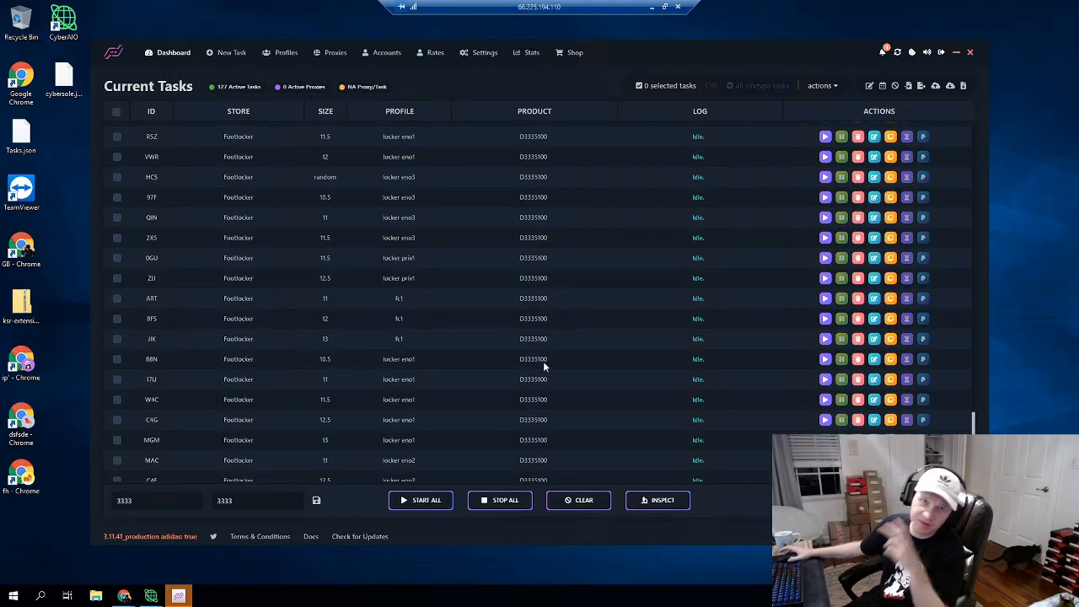
- Start one Footlocker task from its Actions column so its log reads Monitoring
{"action": "scroll", "scroll_direction": "down", "scroll_amount": 3}
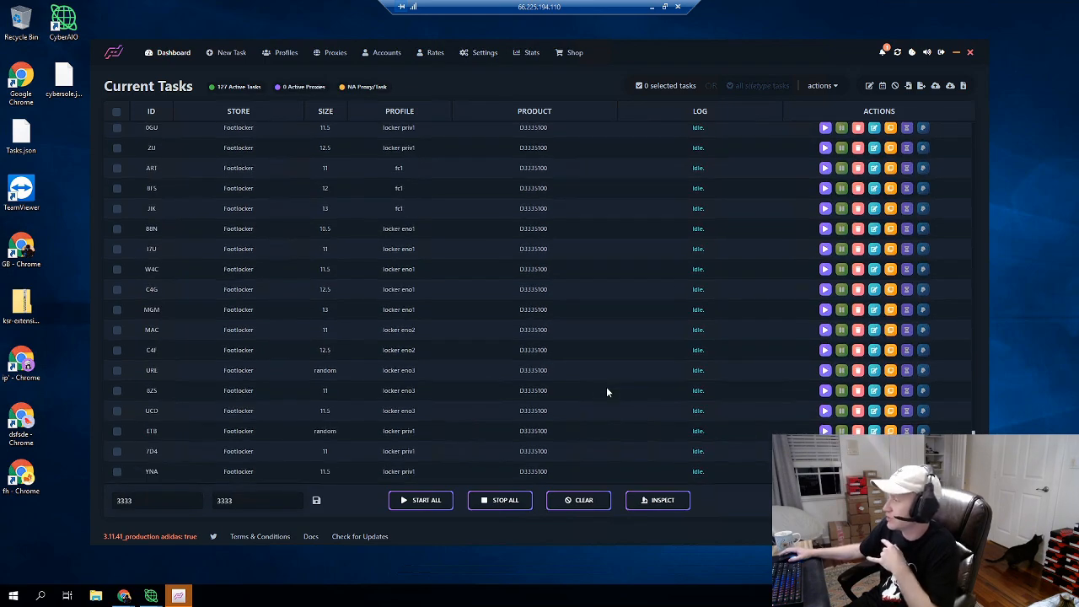
{"action": "mouse_move", "coordinate": [609, 391]}
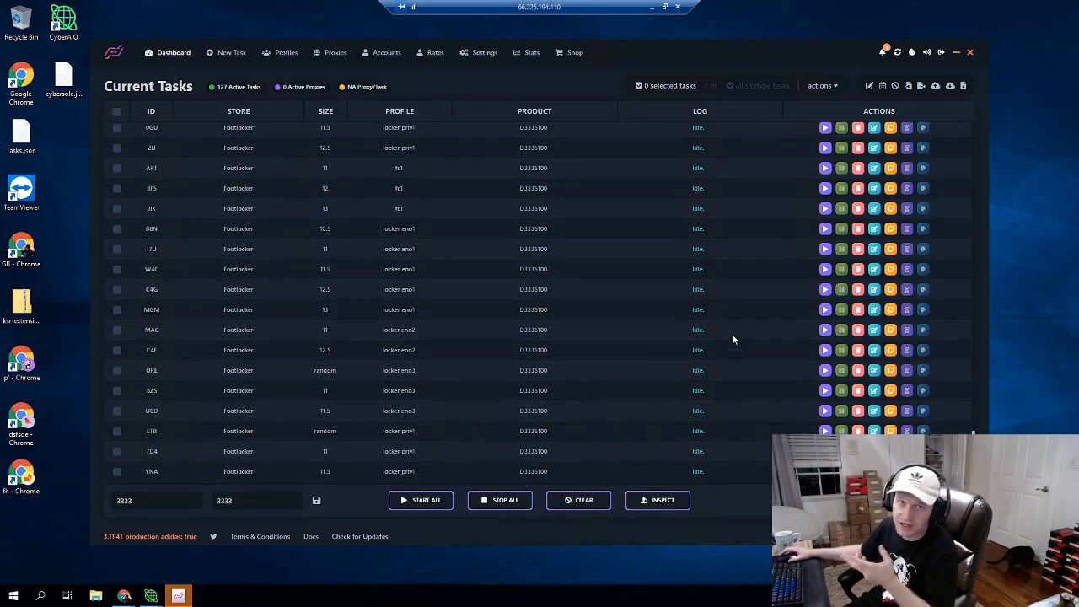
{"action": "mouse_move", "coordinate": [824, 270]}
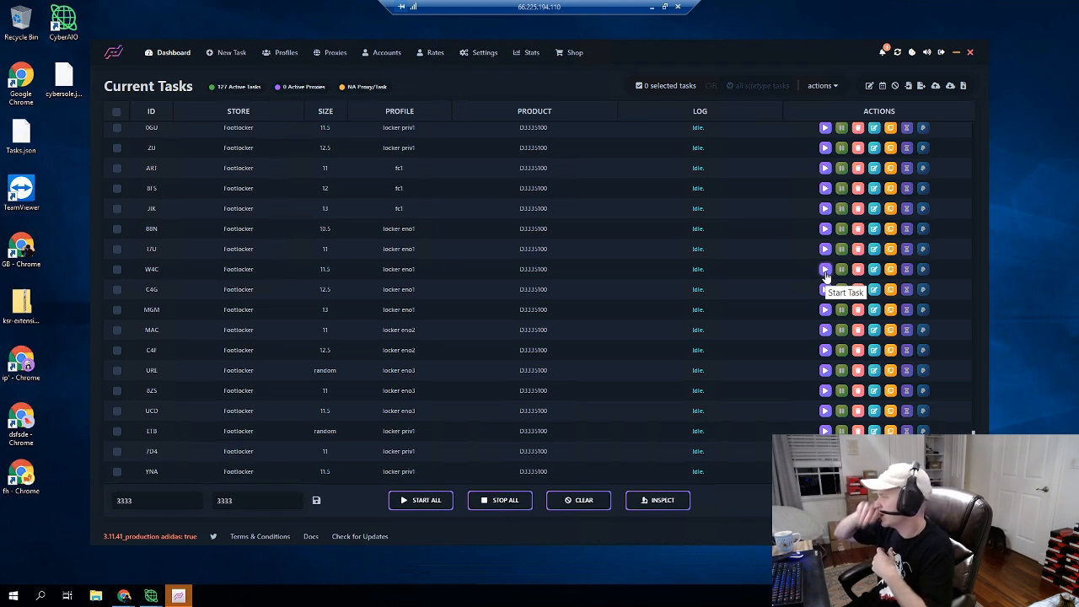
{"action": "mouse_move", "coordinate": [840, 236]}
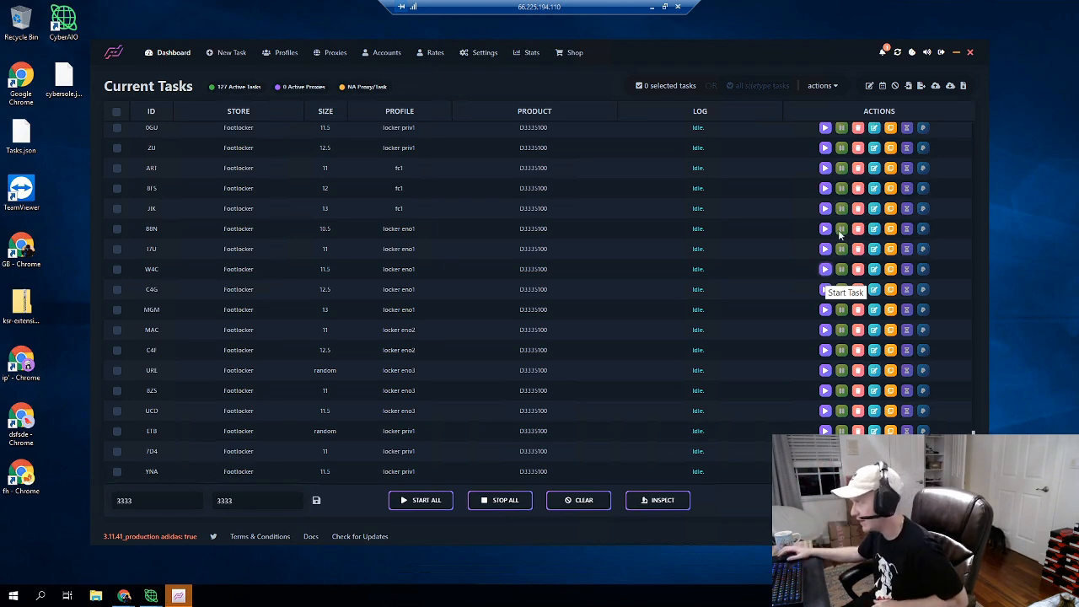
{"action": "left_click", "coordinate": [825, 230]}
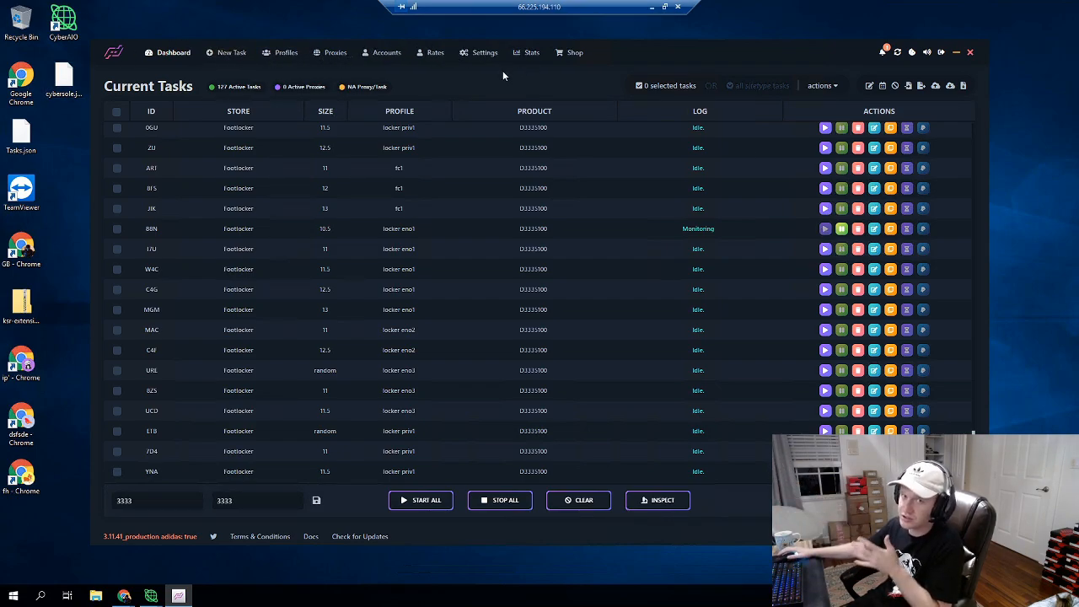
{"action": "mouse_move", "coordinate": [627, 62]}
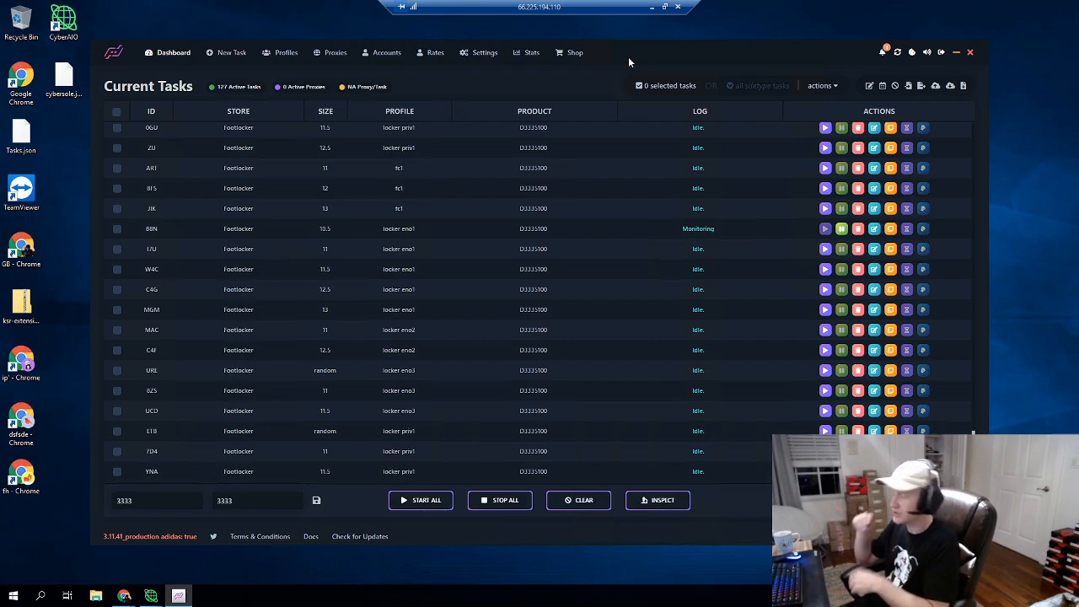
- Switch to the New Task view to get an empty Create New Task form
{"action": "left_click", "coordinate": [233, 52]}
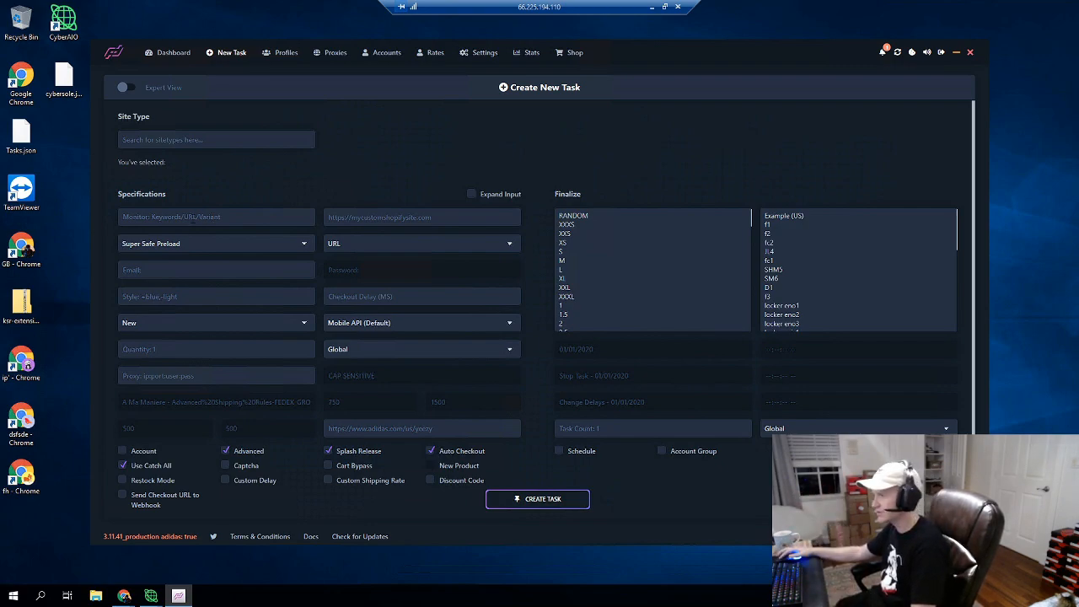
- Choose Kith as the Shopify site type and enter +CONVERSE as the keyword
{"action": "left_click", "coordinate": [216, 216]}
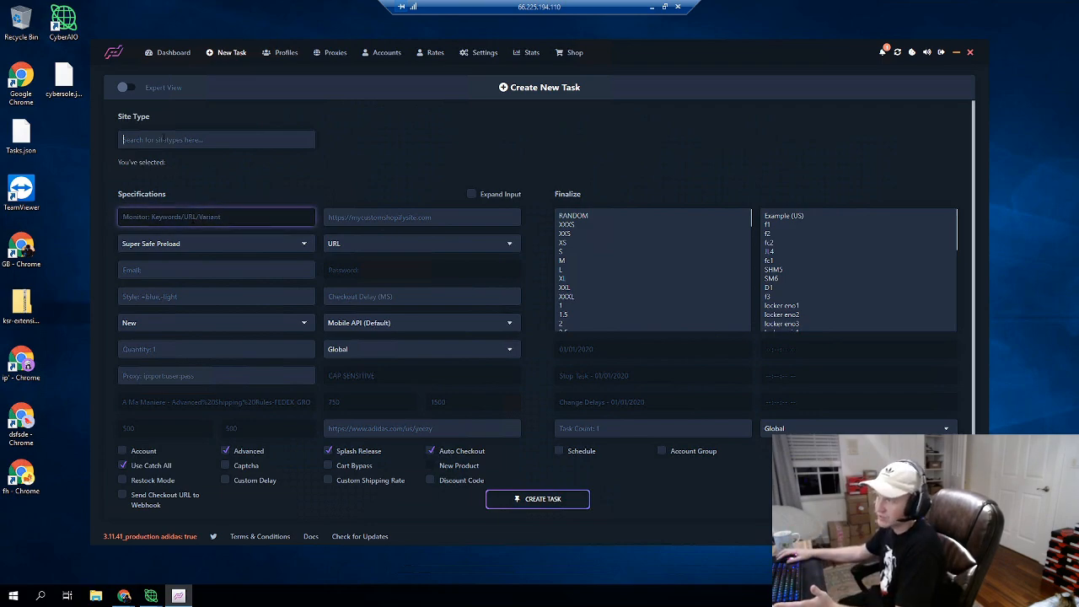
{"action": "left_click", "coordinate": [216, 139]}
{"action": "type", "text": "+"}
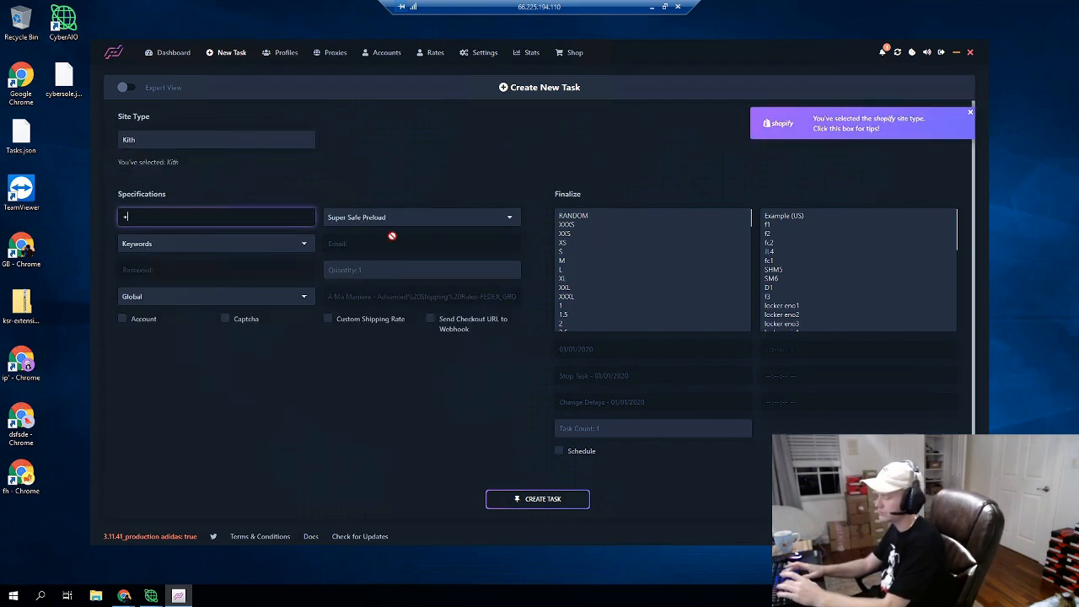
{"action": "type", "text": "CONVERSE"}
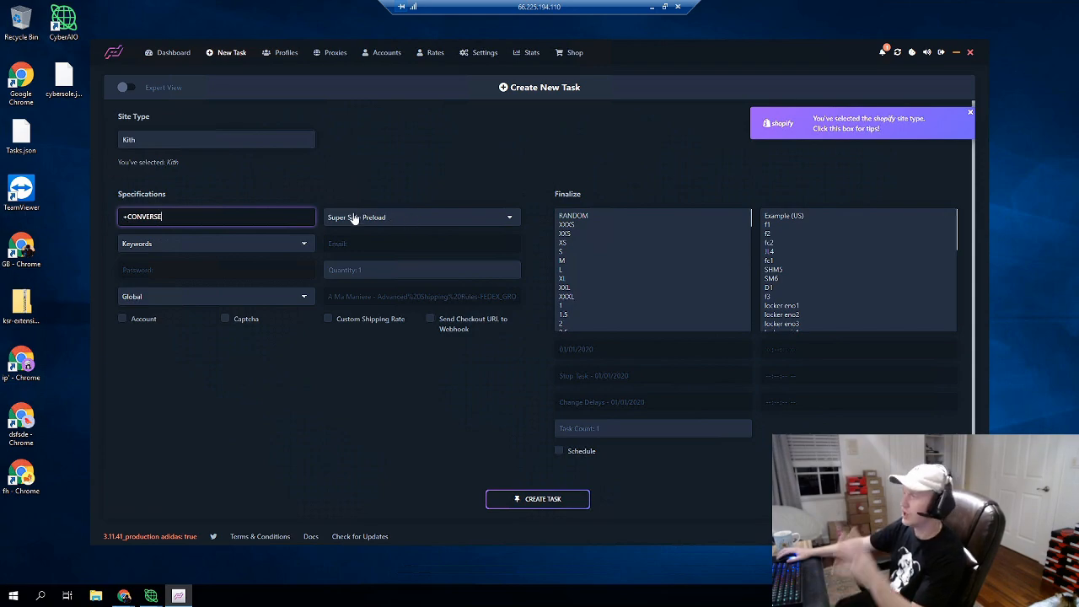
{"action": "mouse_move", "coordinate": [405, 220]}
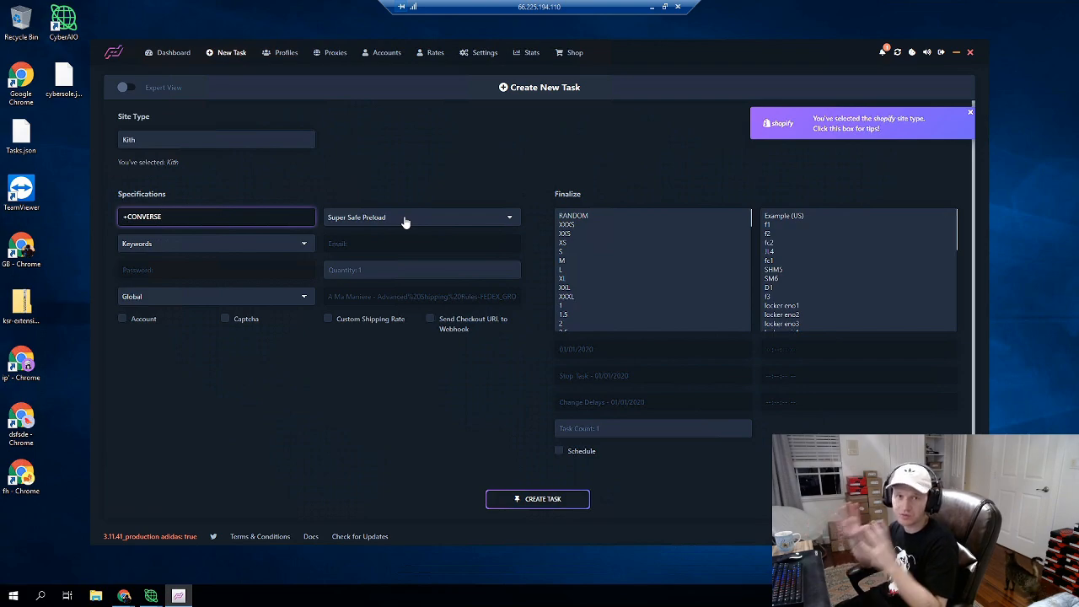
{"action": "mouse_move", "coordinate": [594, 223]}
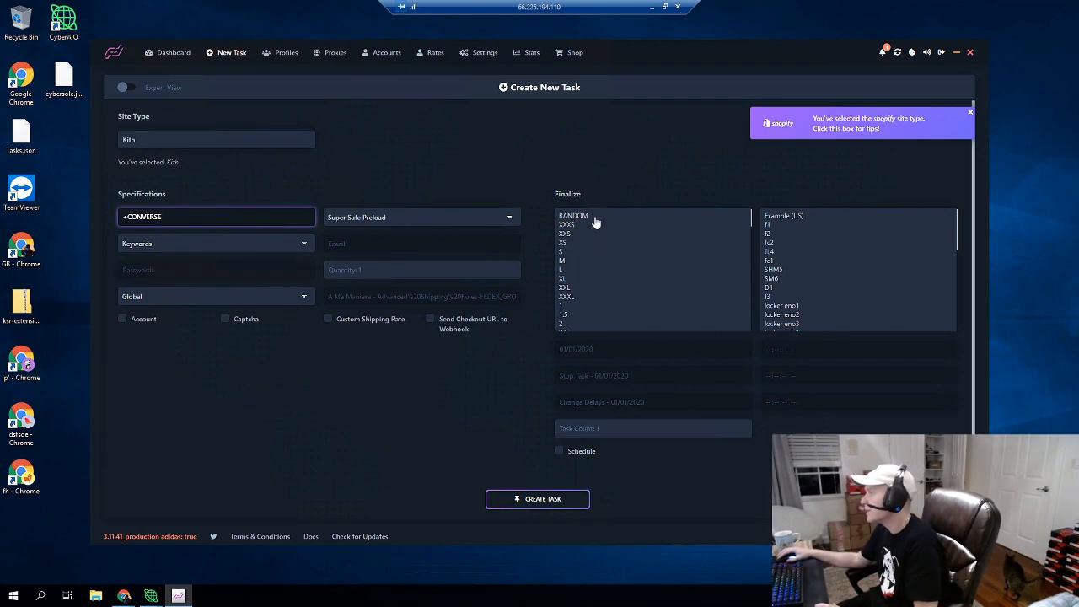
- Pick RANDOM size and the Example (US) profile, then show the proxy group options
{"action": "left_click", "coordinate": [573, 215]}
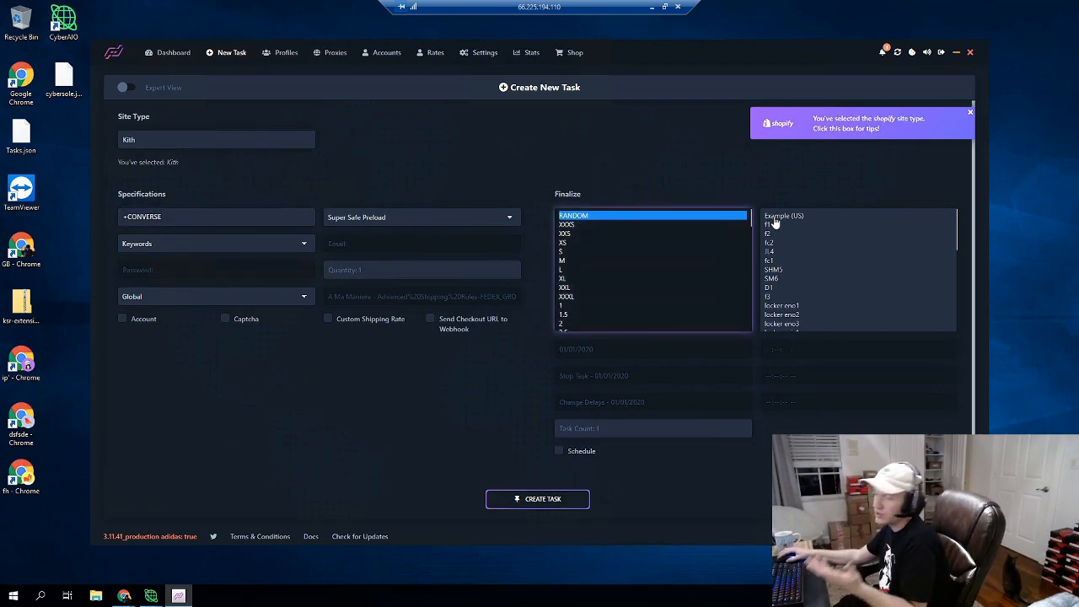
{"action": "left_click", "coordinate": [793, 216]}
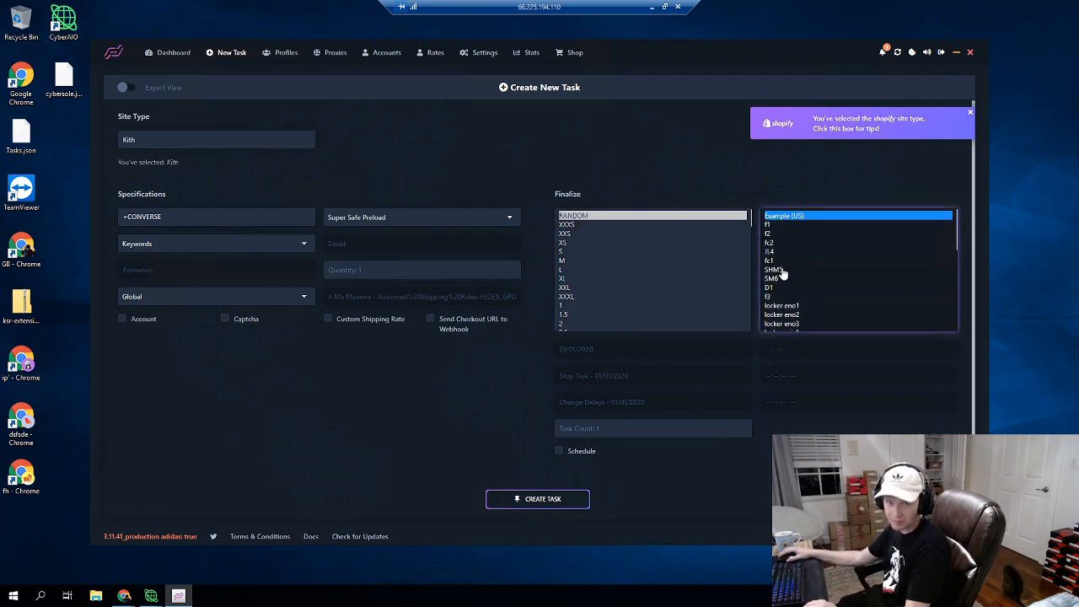
{"action": "mouse_move", "coordinate": [688, 226]}
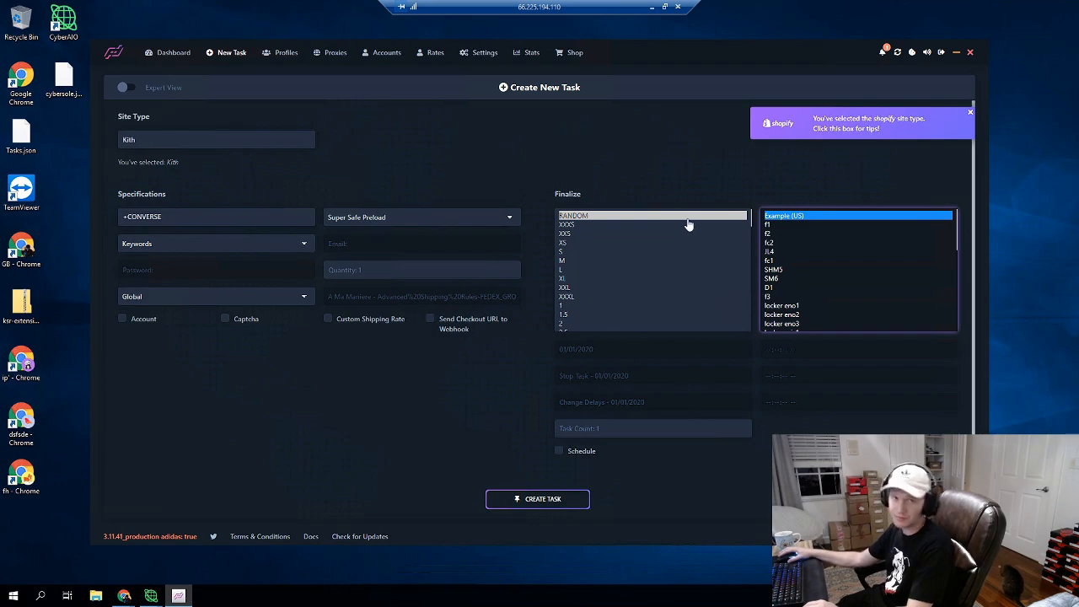
{"action": "mouse_move", "coordinate": [834, 267]}
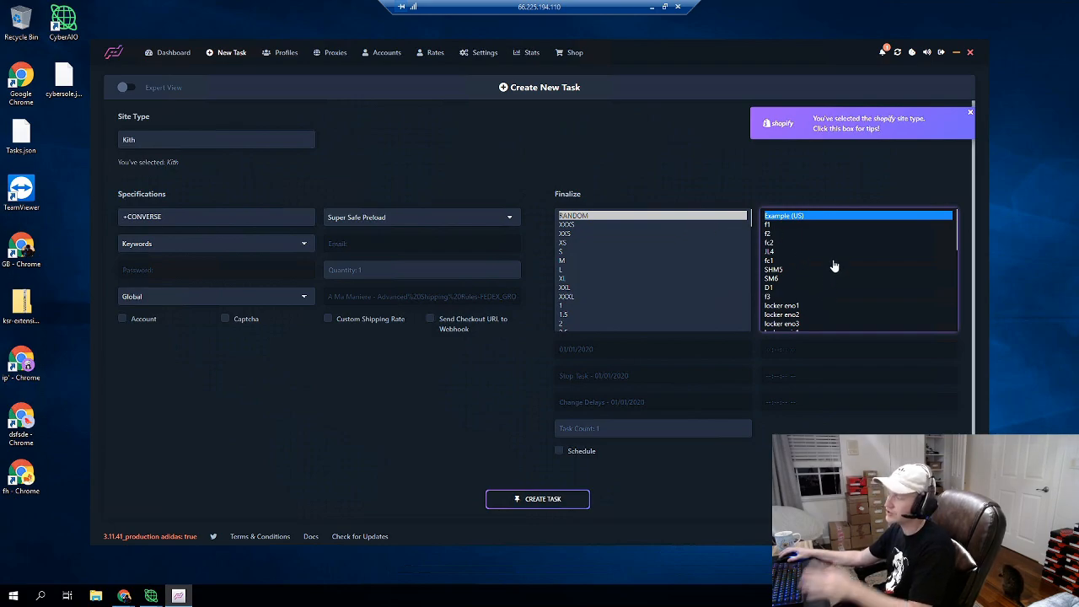
{"action": "mouse_move", "coordinate": [833, 258]}
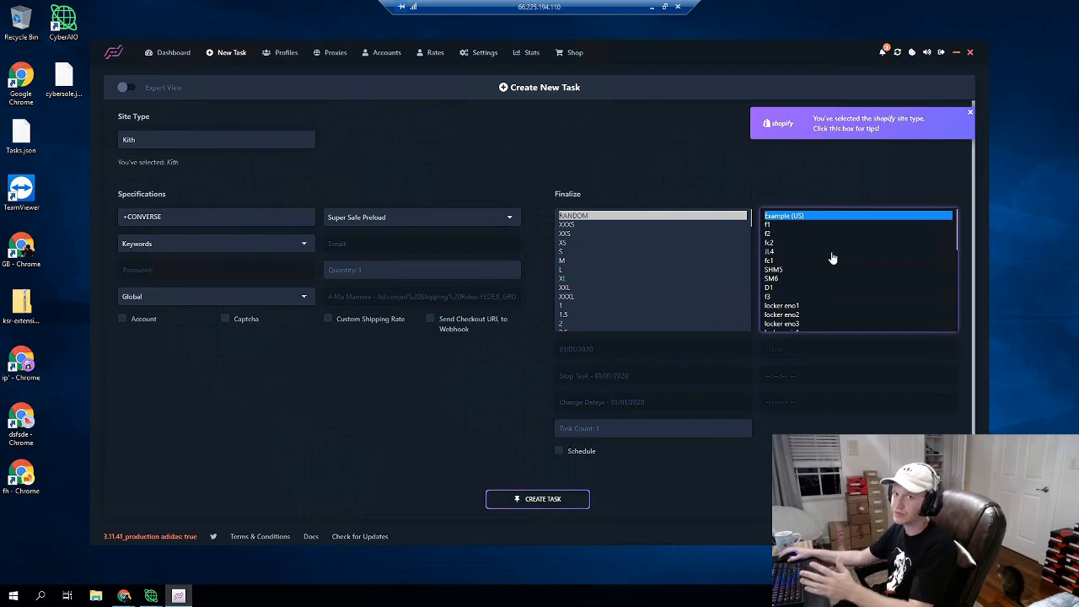
{"action": "left_click", "coordinate": [216, 297]}
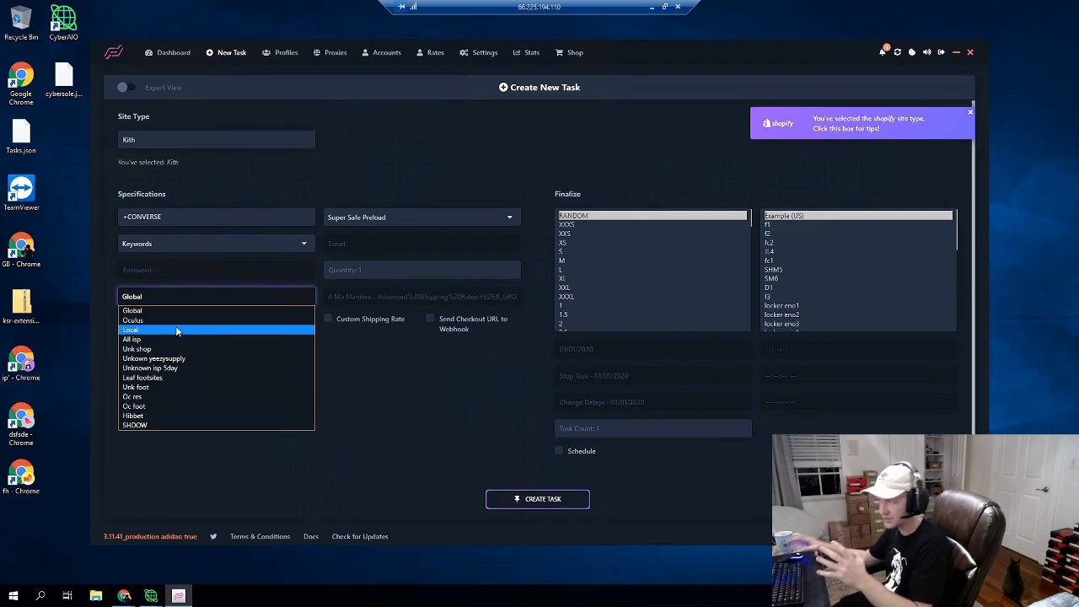
- Create Kith tasks using the Local and Unk shop proxy groups
{"action": "left_click", "coordinate": [132, 329]}
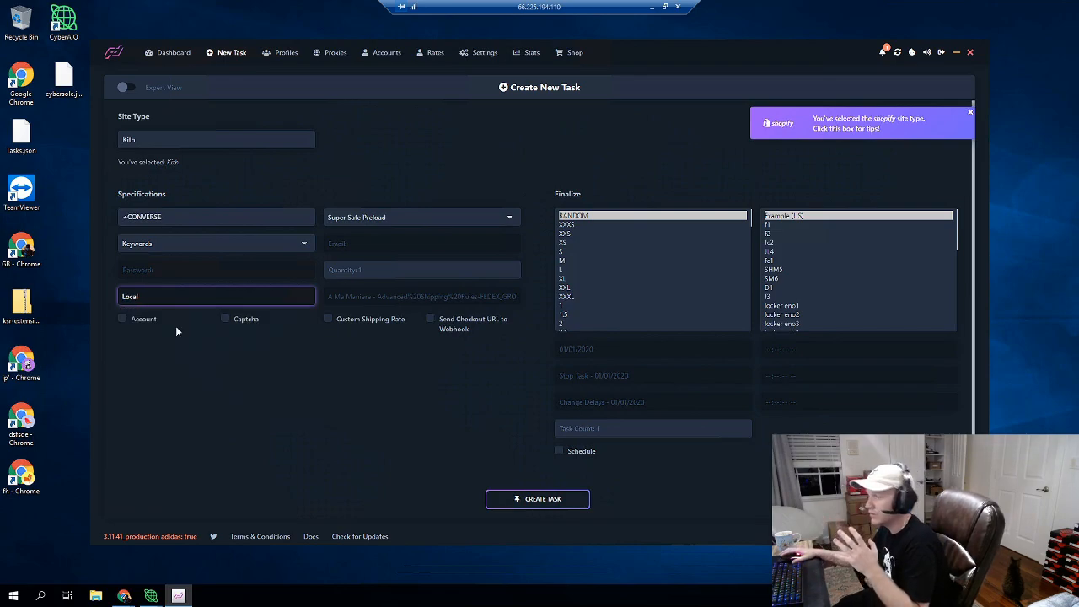
{"action": "mouse_move", "coordinate": [666, 256]}
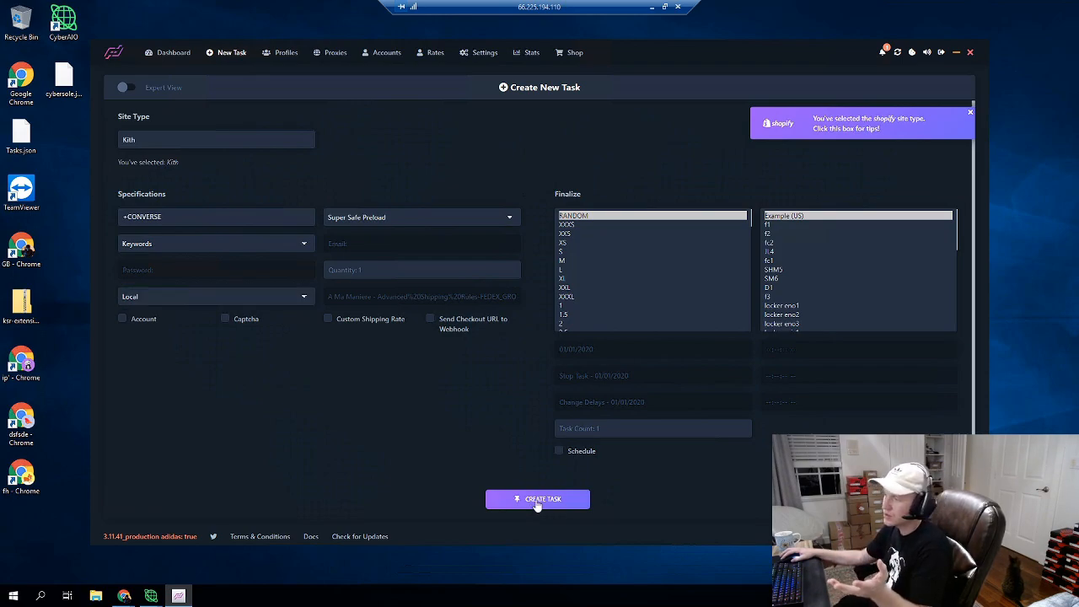
{"action": "left_click", "coordinate": [538, 499]}
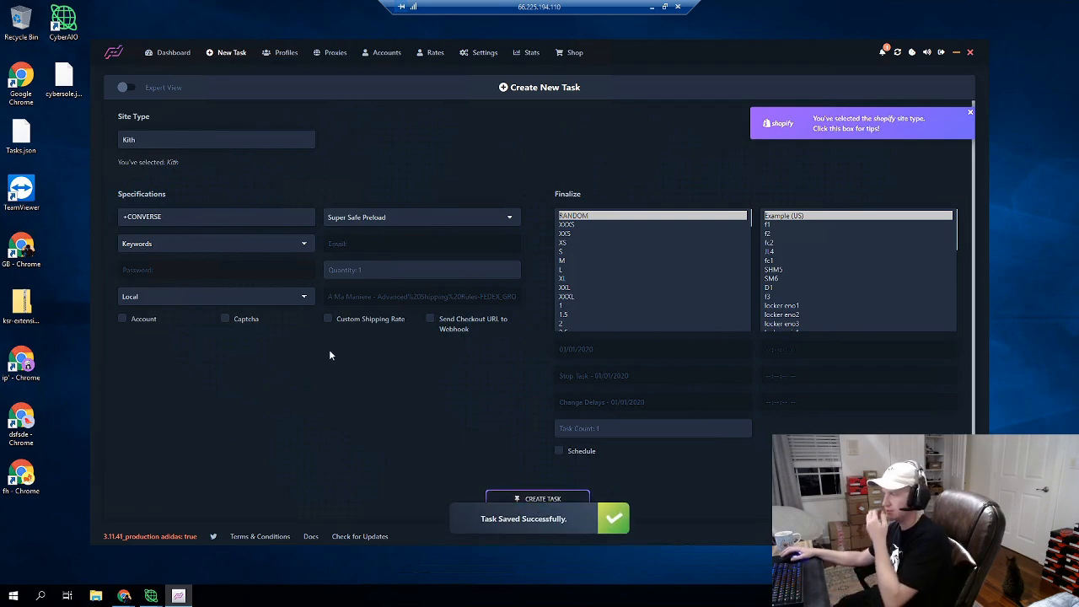
{"action": "left_click", "coordinate": [216, 296]}
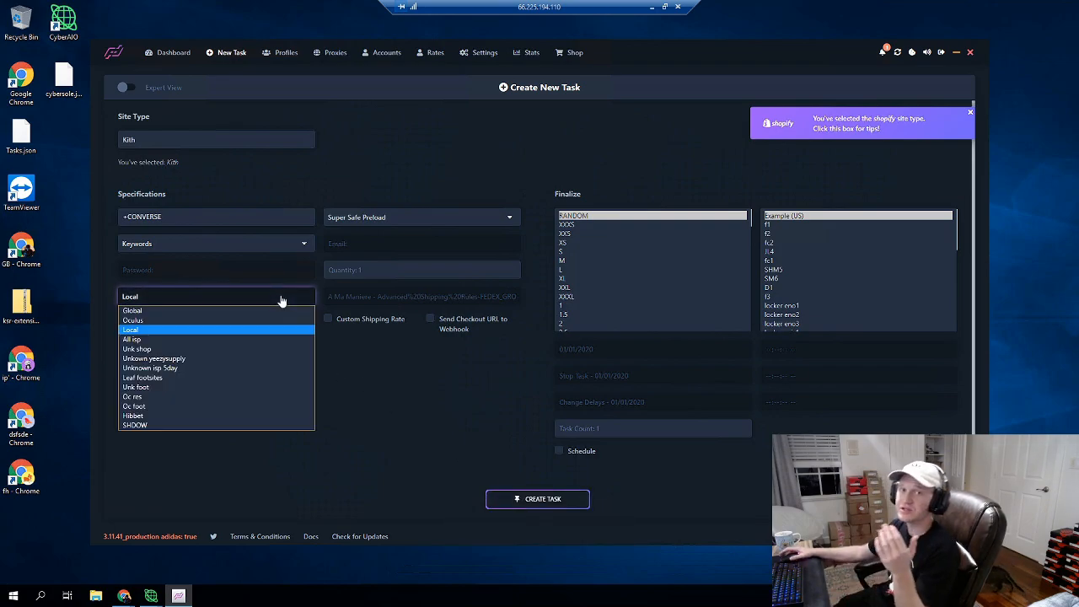
{"action": "mouse_move", "coordinate": [206, 344]}
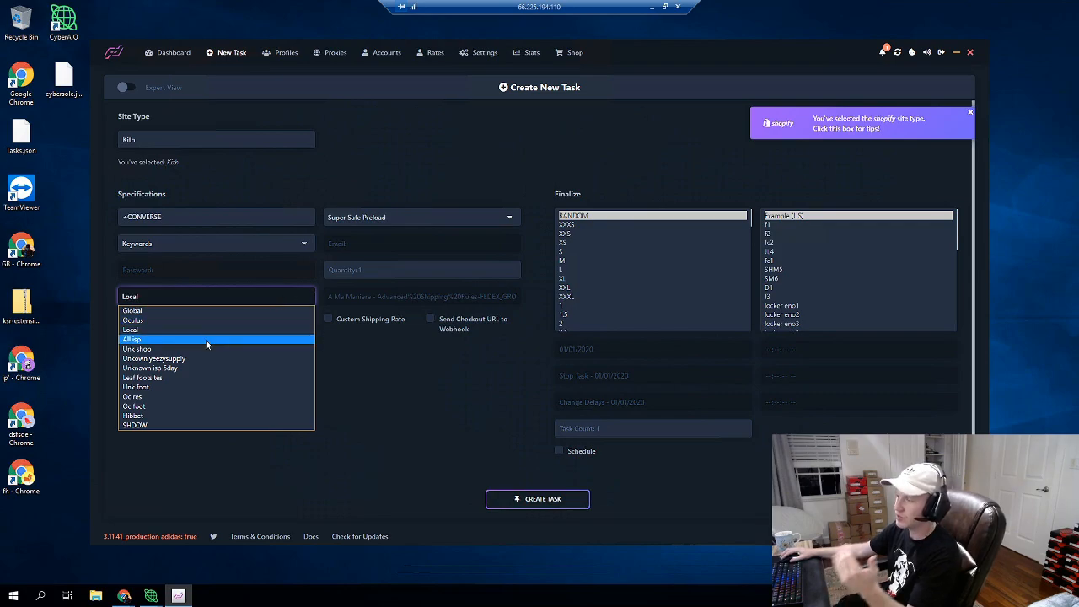
{"action": "left_click", "coordinate": [136, 349]}
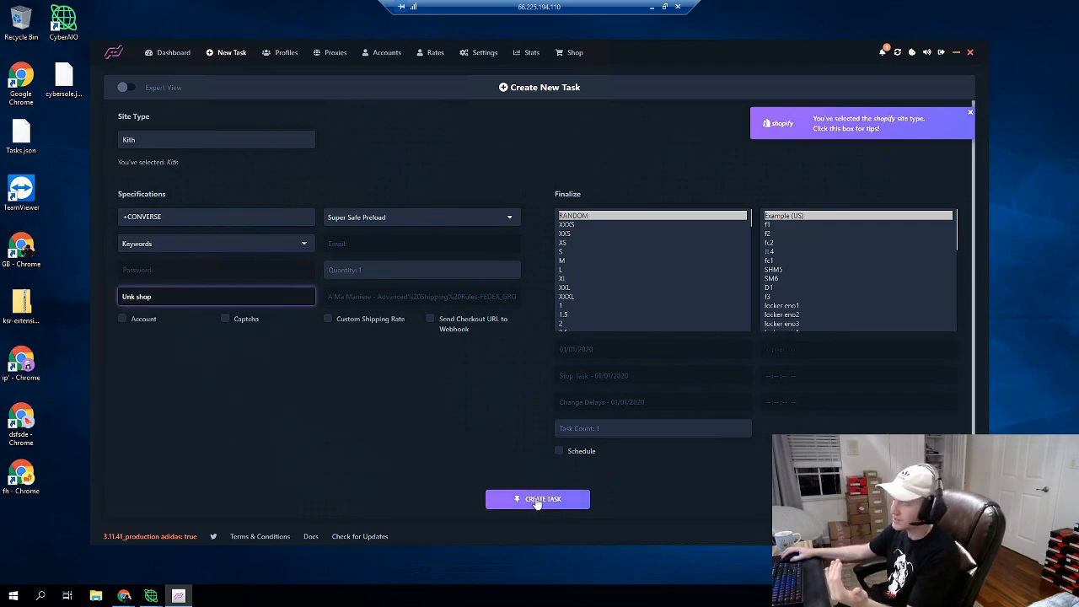
{"action": "left_click", "coordinate": [538, 499]}
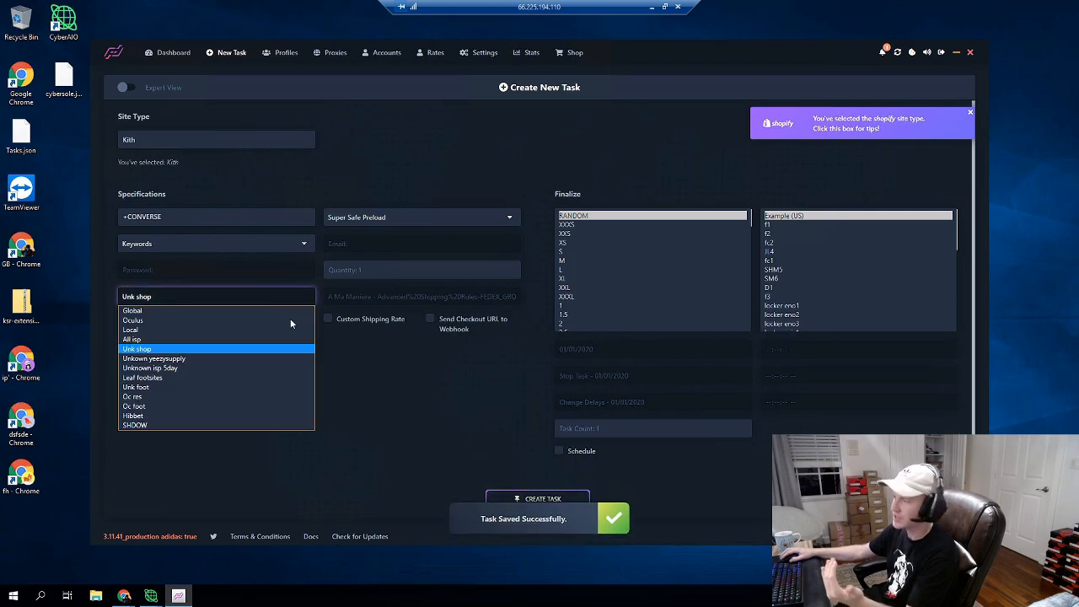
- Create further Kith tasks with the Unknown isp 5day and another proxy group
{"action": "left_click", "coordinate": [150, 368]}
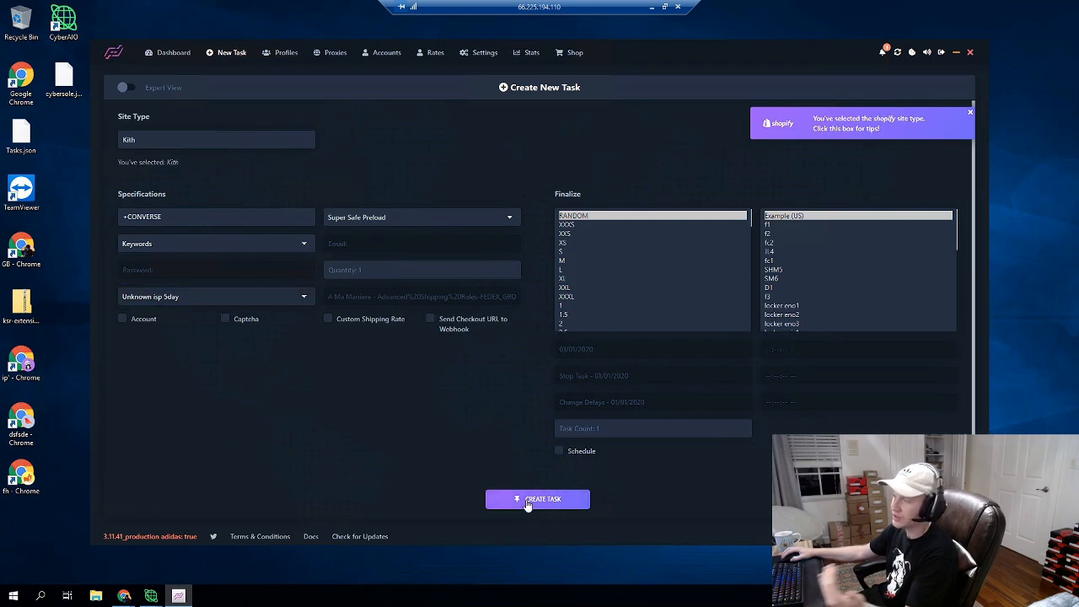
{"action": "left_click", "coordinate": [536, 499]}
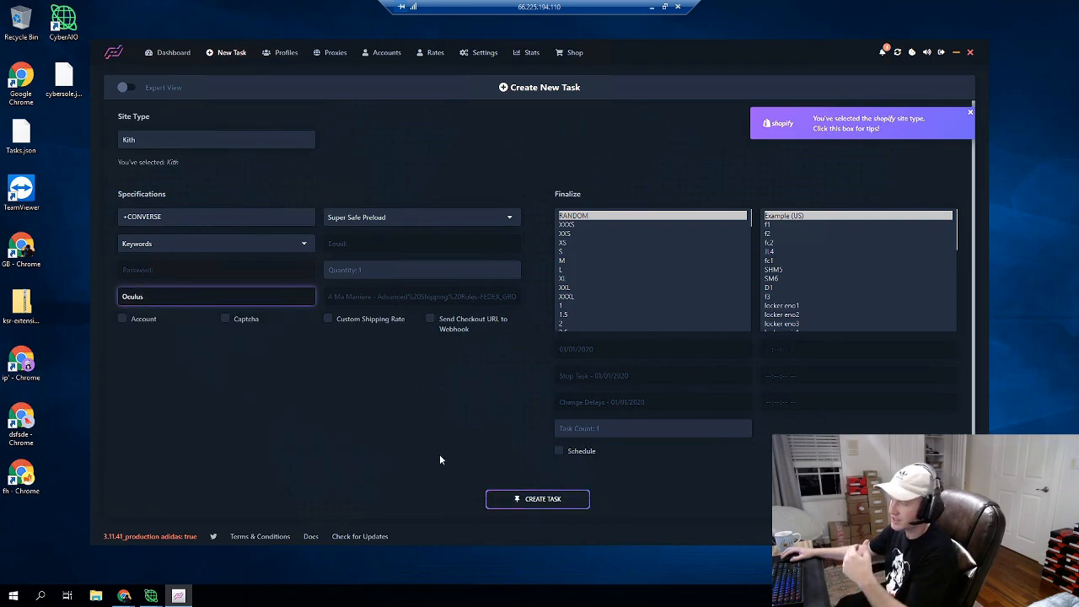
{"action": "left_click", "coordinate": [215, 297]}
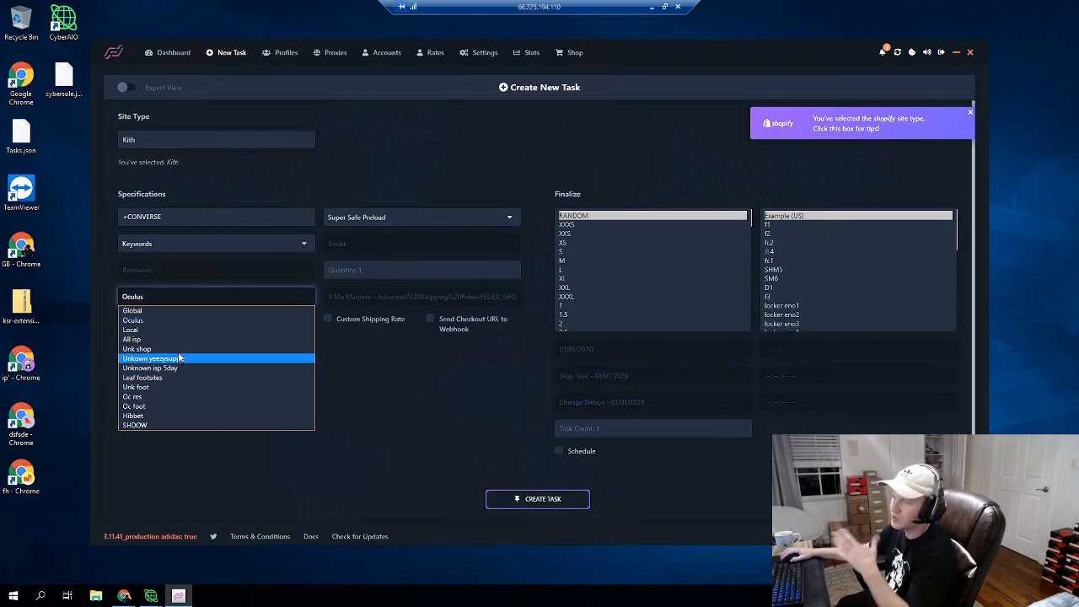
{"action": "mouse_move", "coordinate": [169, 378]}
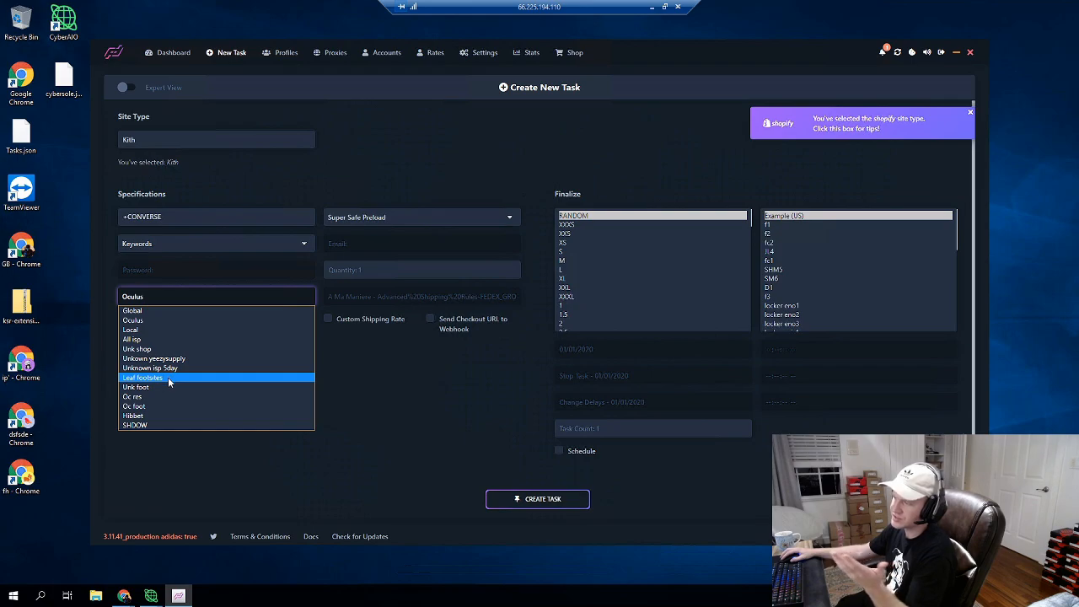
{"action": "left_click", "coordinate": [144, 377]}
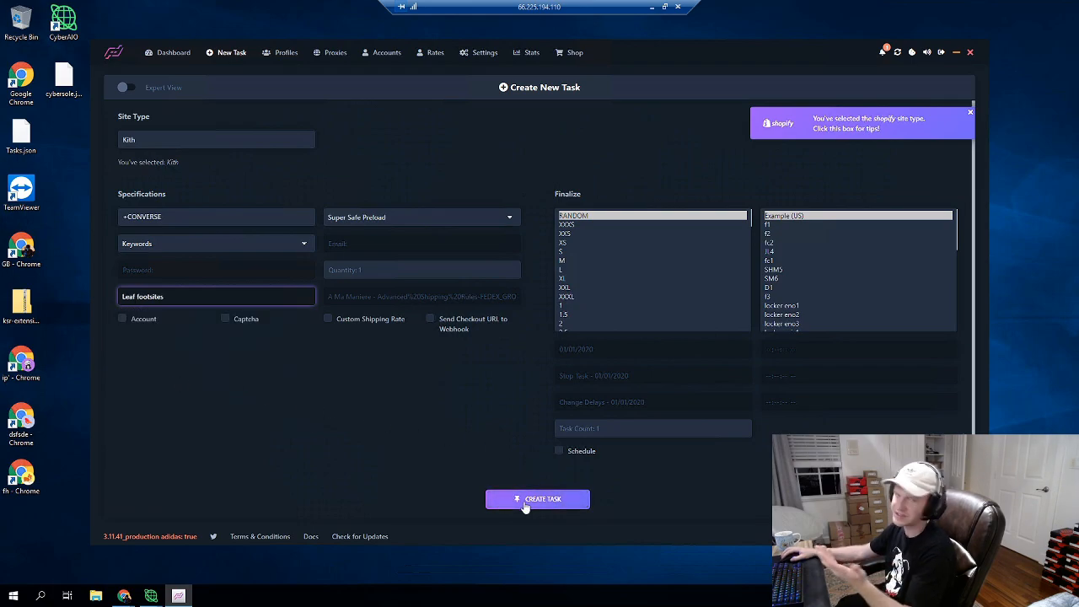
{"action": "left_click", "coordinate": [538, 499]}
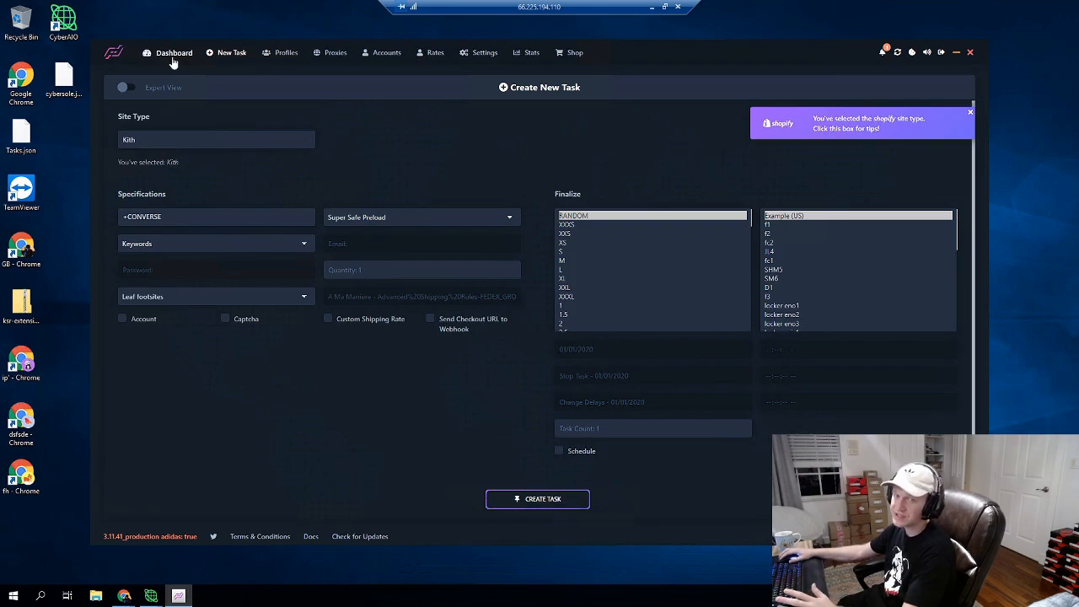
- Return to the Dashboard and scroll to the new Kith +CONVERSE tasks at the bottom
{"action": "left_click", "coordinate": [173, 52]}
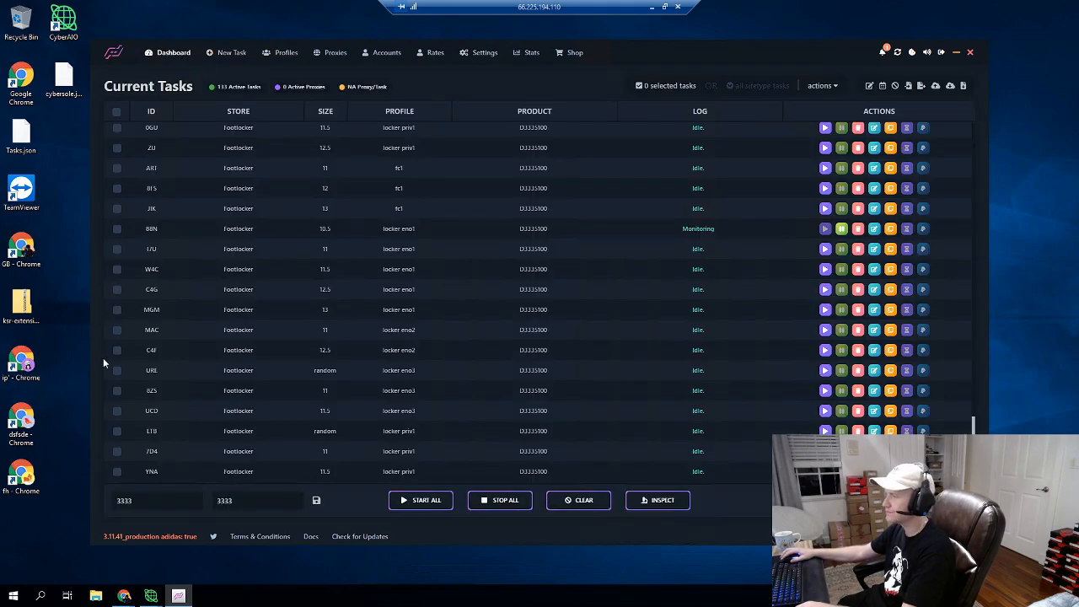
{"action": "scroll", "scroll_direction": "down", "scroll_amount": 3}
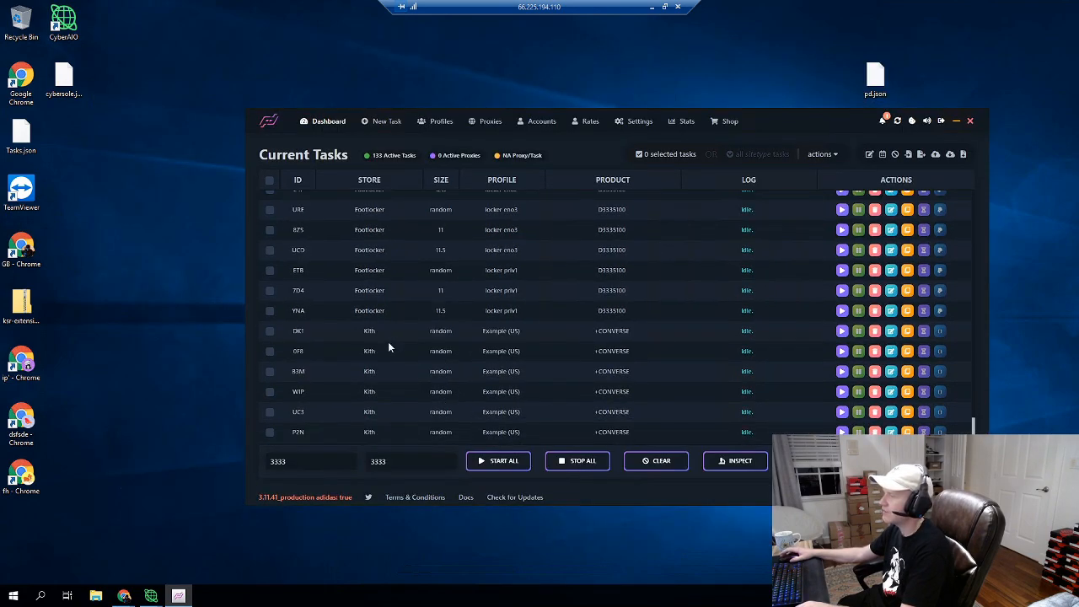
{"action": "mouse_move", "coordinate": [408, 438]}
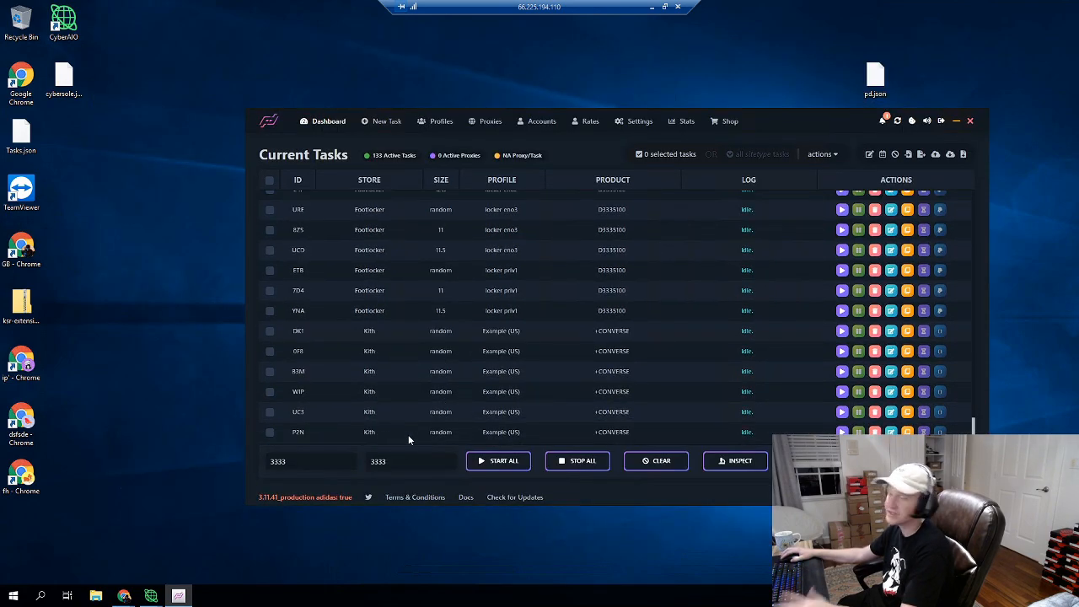
{"action": "mouse_move", "coordinate": [481, 393]}
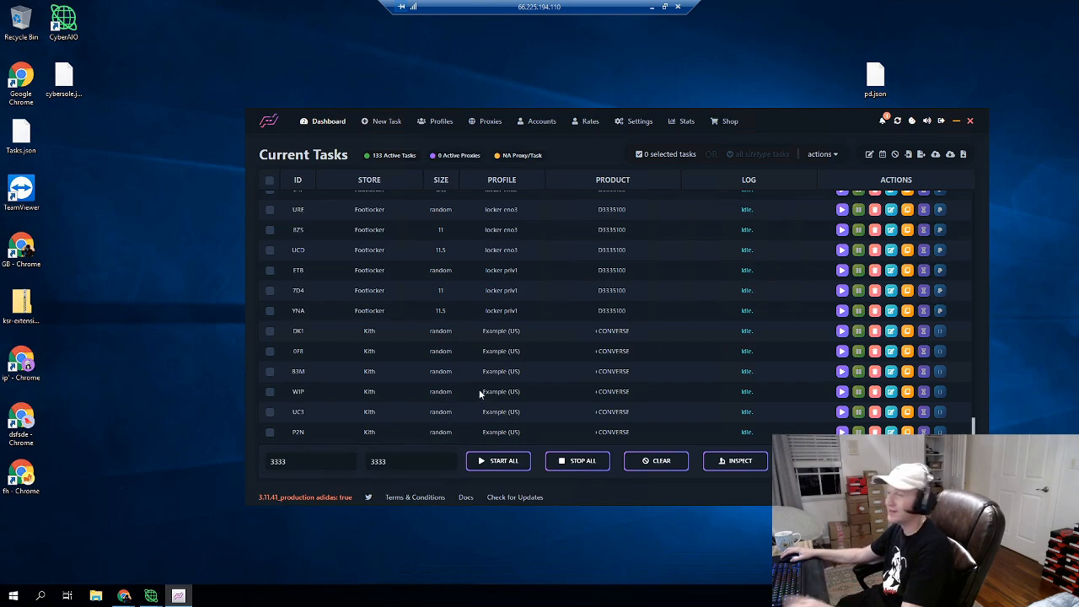
{"action": "mouse_move", "coordinate": [799, 118]}
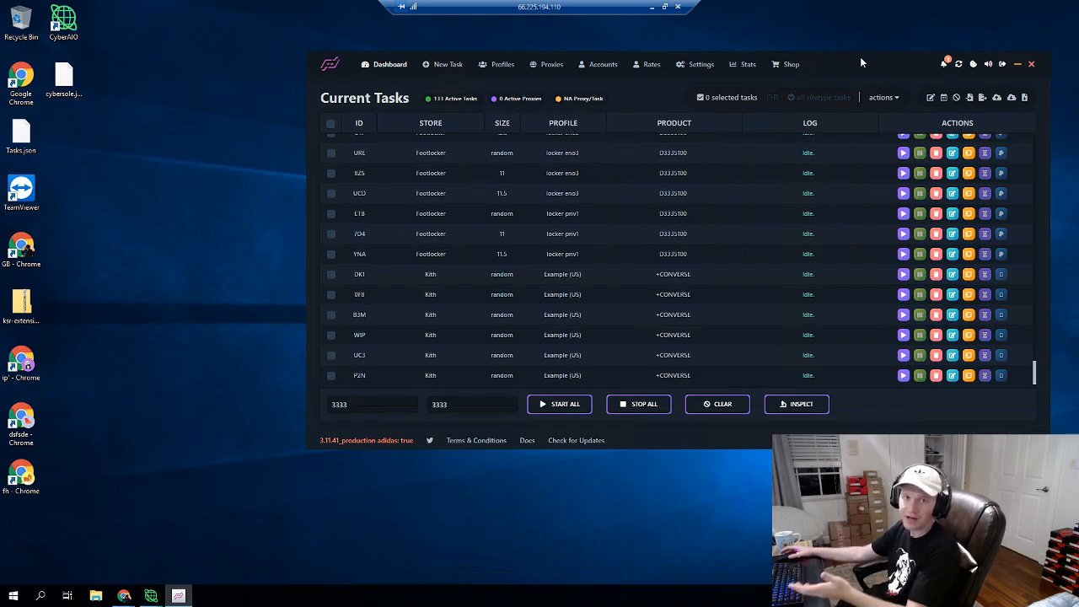
{"action": "mouse_move", "coordinate": [873, 64]}
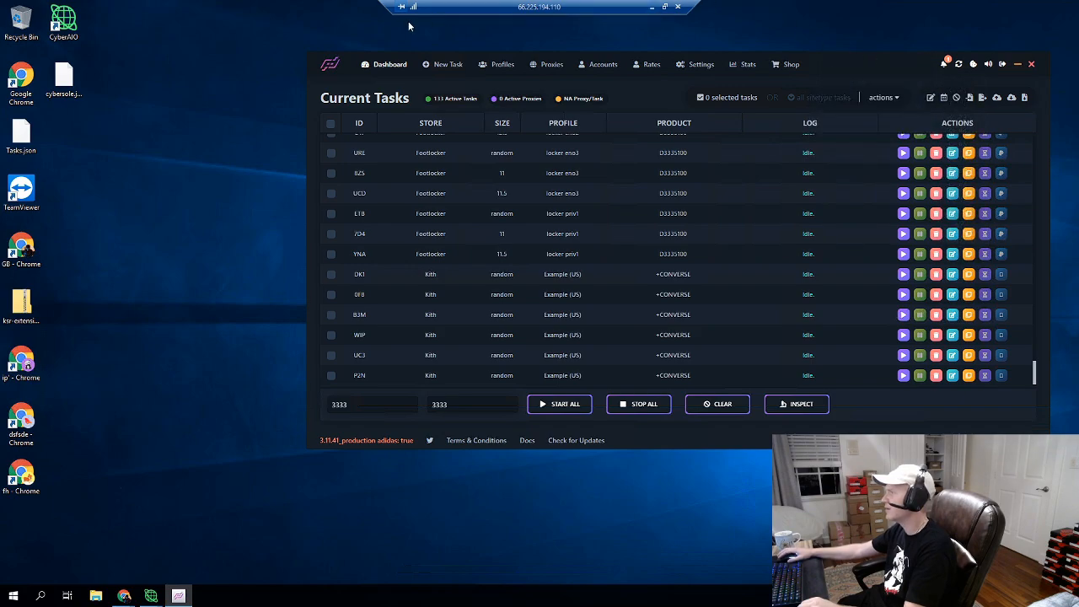
{"action": "mouse_move", "coordinate": [851, 77]}
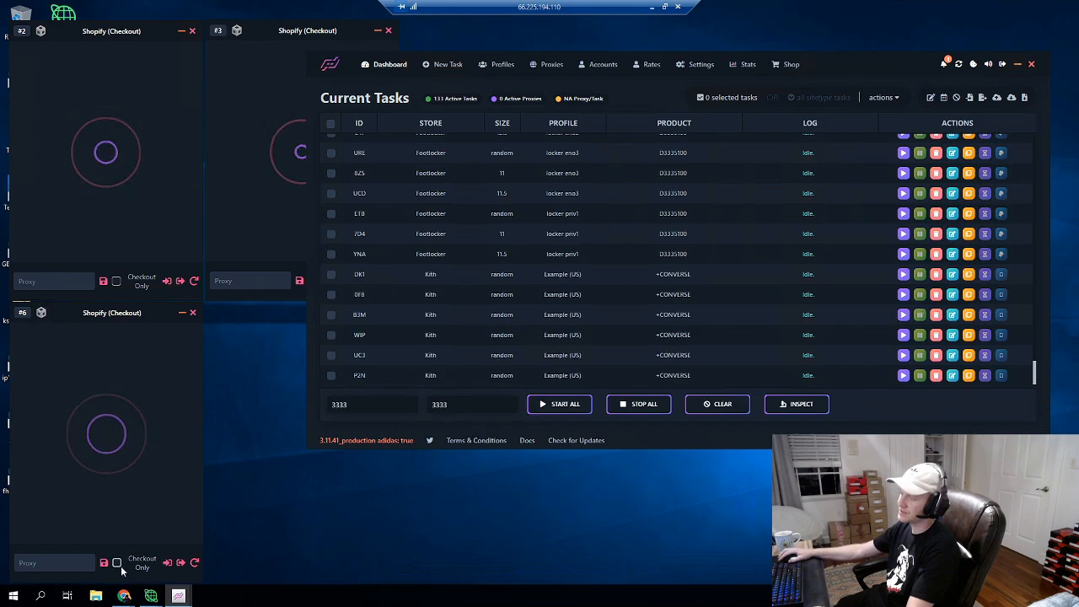
- Launch another Shopify (Checkout) captcha harvester window for the bottom-right slot
{"action": "left_click", "coordinate": [116, 563]}
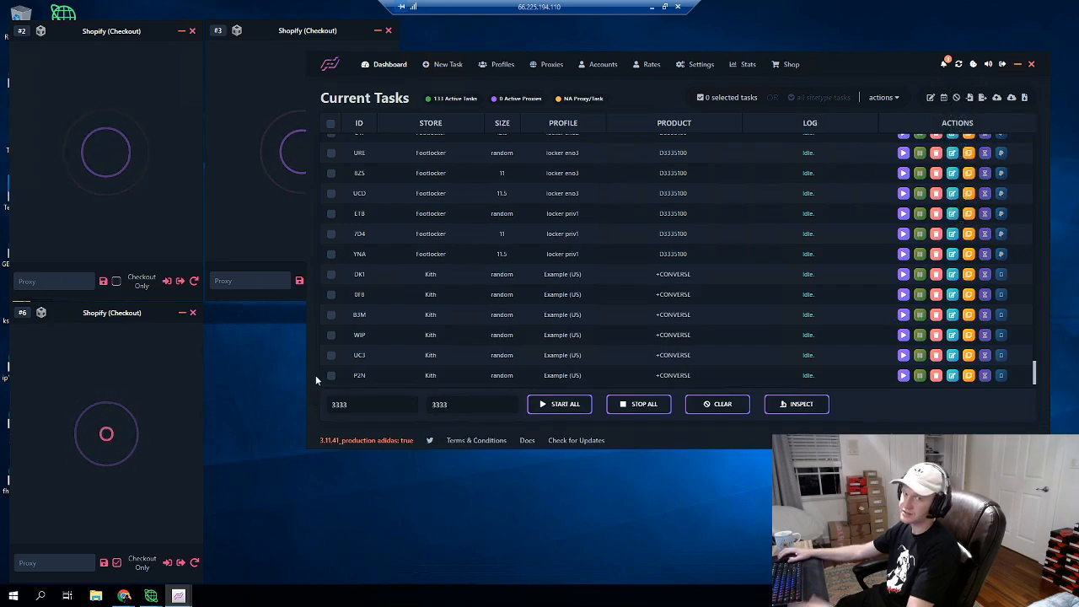
{"action": "mouse_move", "coordinate": [256, 386]}
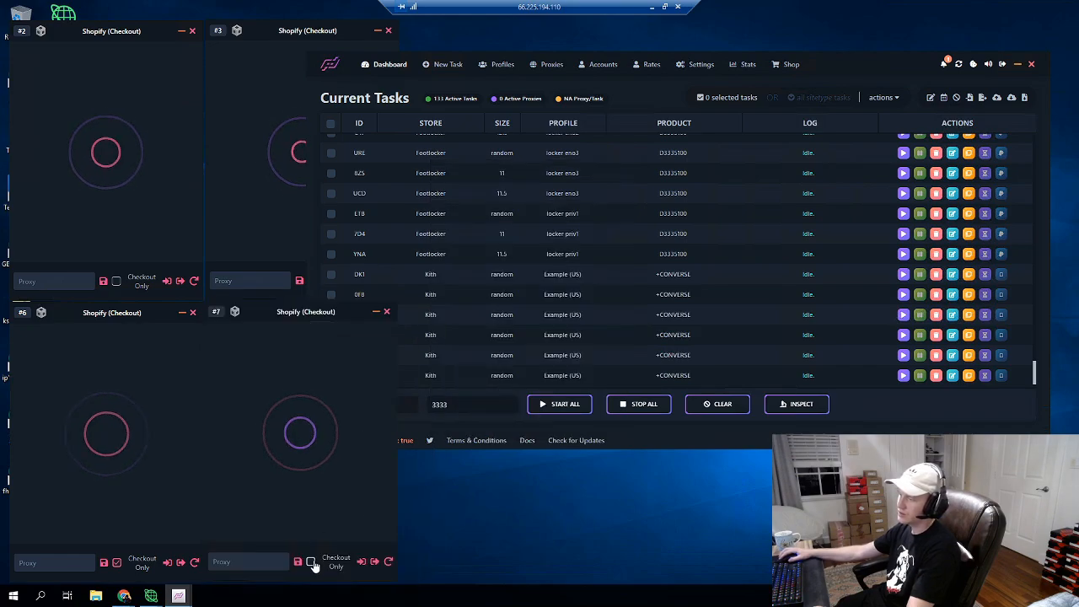
{"action": "left_click", "coordinate": [310, 564]}
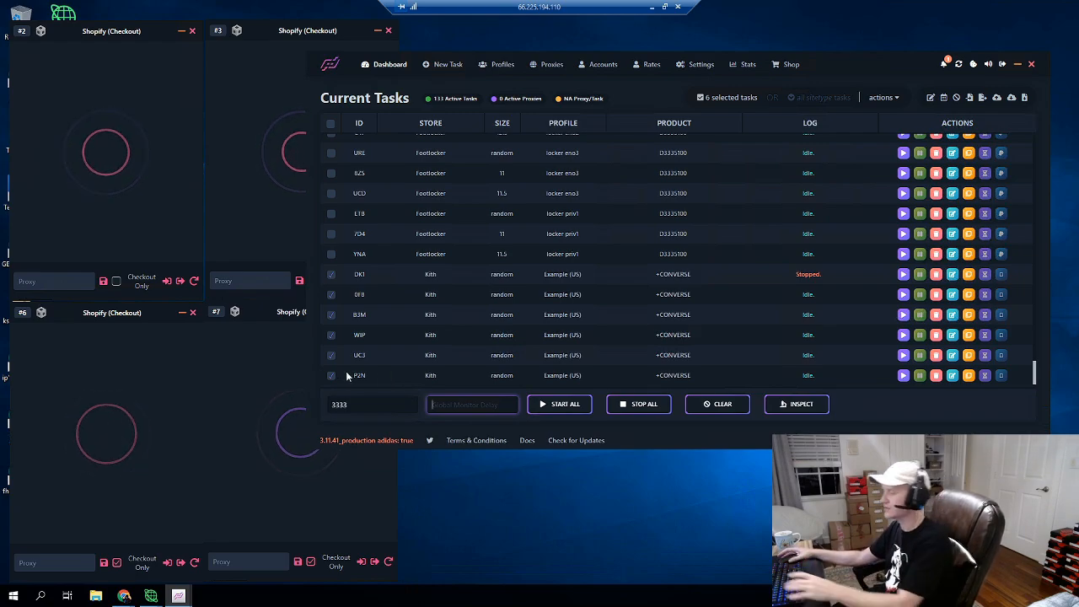
- Enter 4444 as a delay and start the six selected Kith tasks via the bulk actions menu
{"action": "type", "text": "4444"}
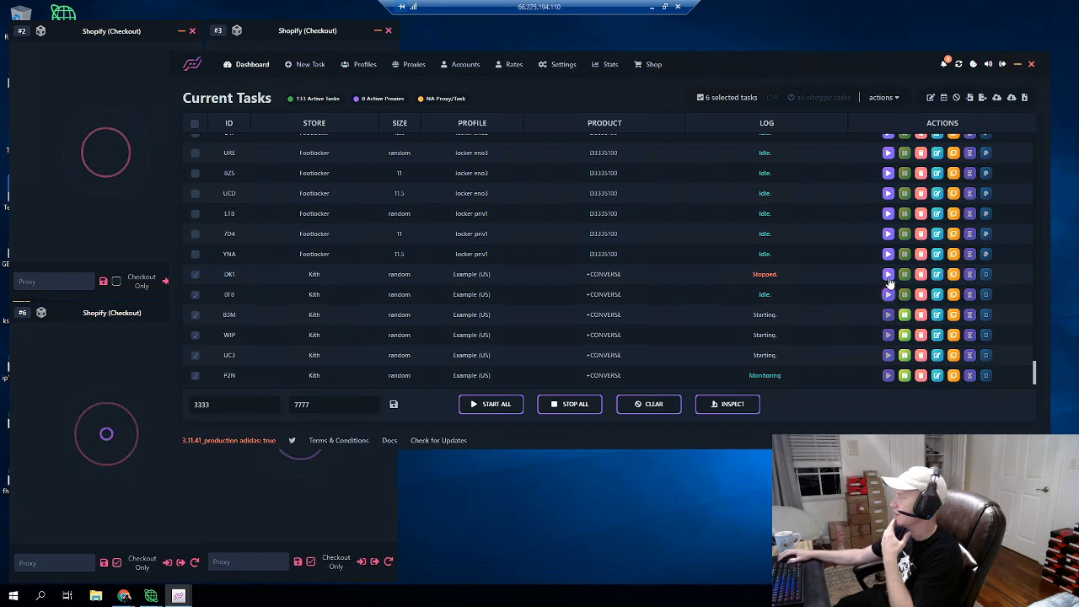
{"action": "left_click", "coordinate": [884, 96]}
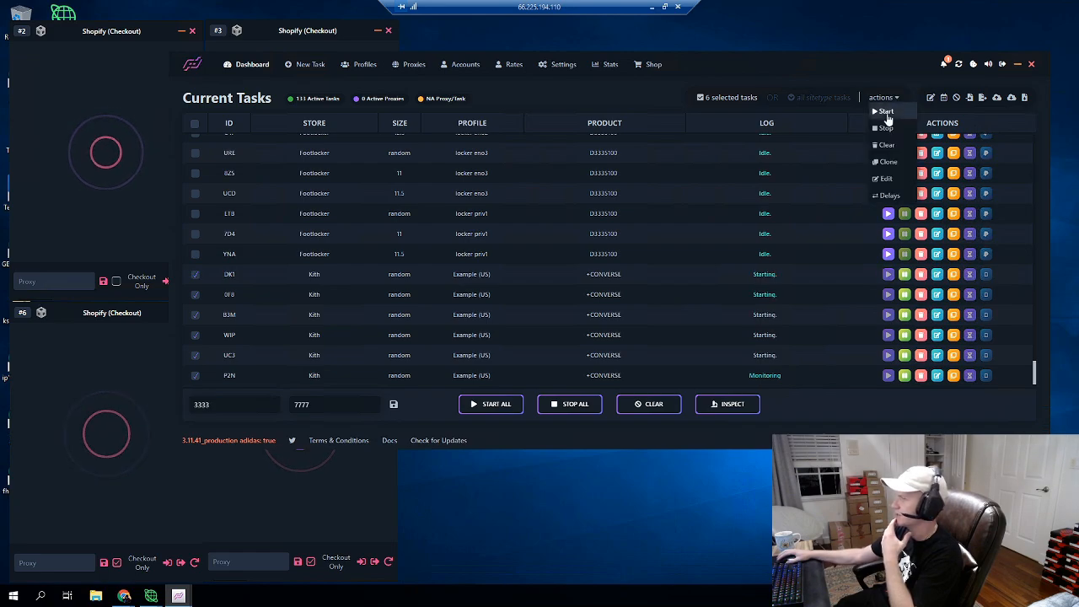
{"action": "left_click", "coordinate": [885, 111]}
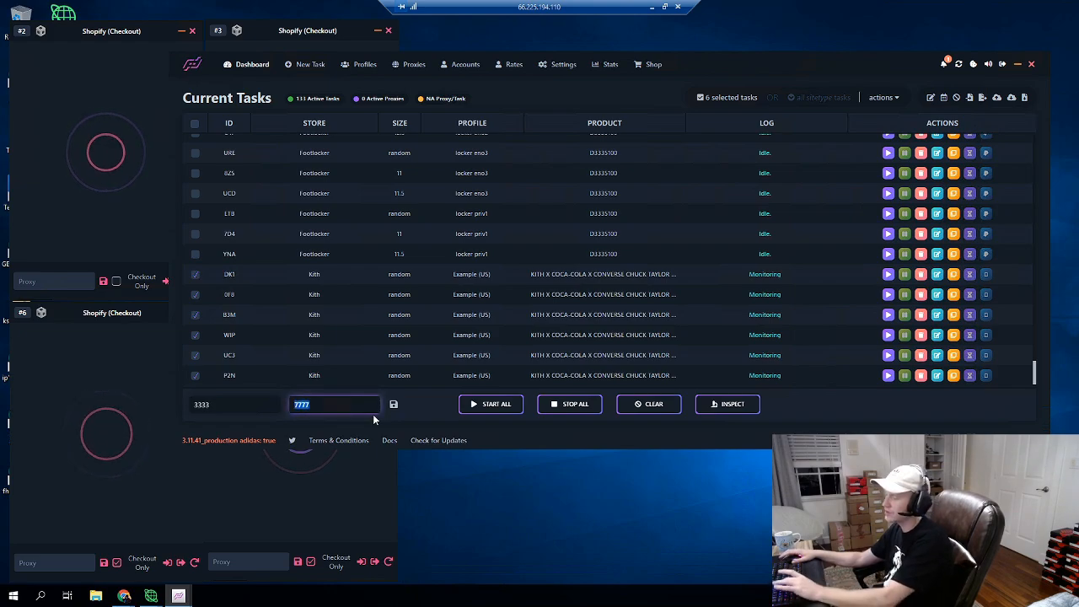
- Replace the second delay 7777 with 4444 and save it for the monitoring tasks
{"action": "type", "text": "4444"}
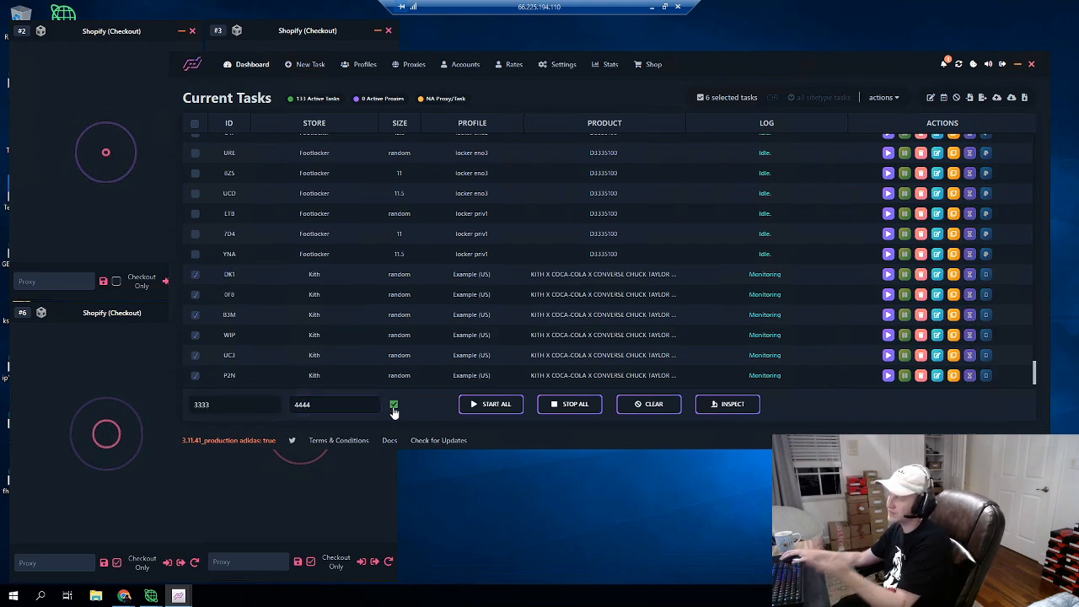
{"action": "left_click", "coordinate": [394, 404]}
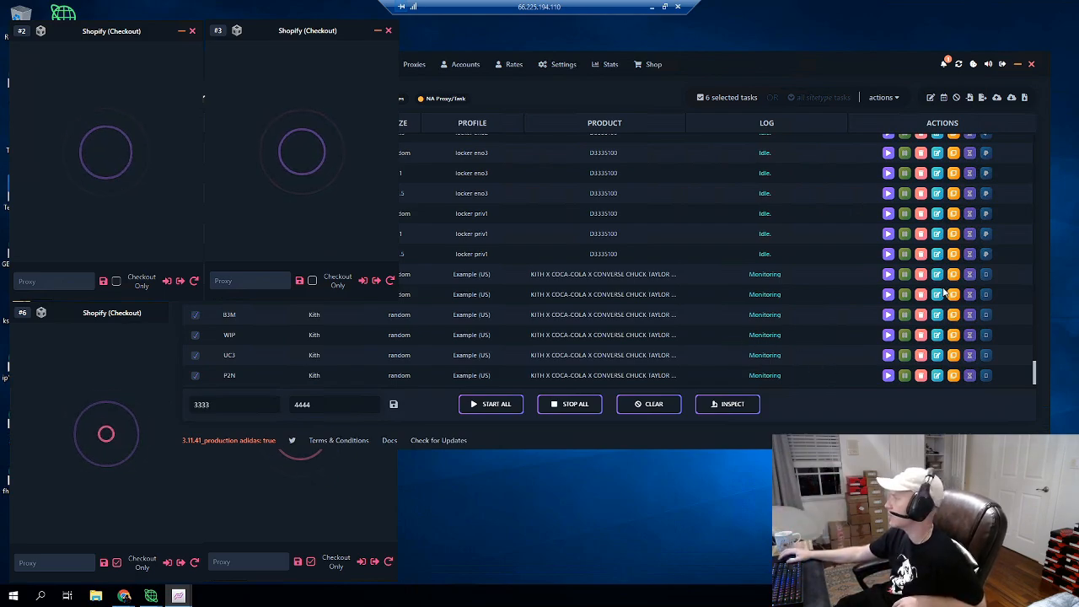
{"action": "mouse_move", "coordinate": [954, 273]}
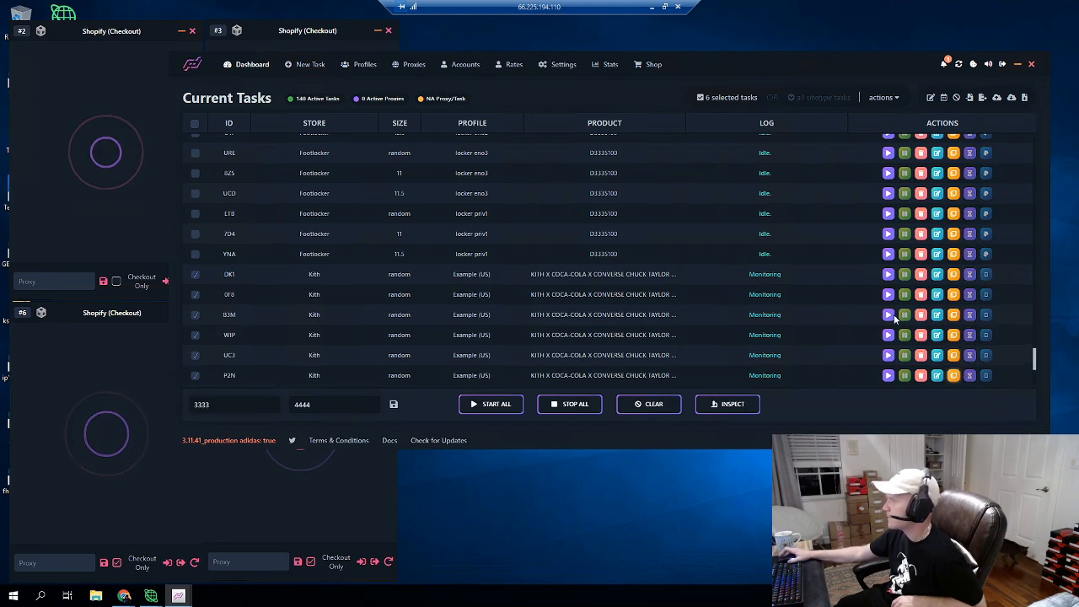
- Scroll through the task list to confirm the cloned Kith +CONVERSE tasks are monitoring
{"action": "scroll", "scroll_direction": "down", "scroll_amount": 3}
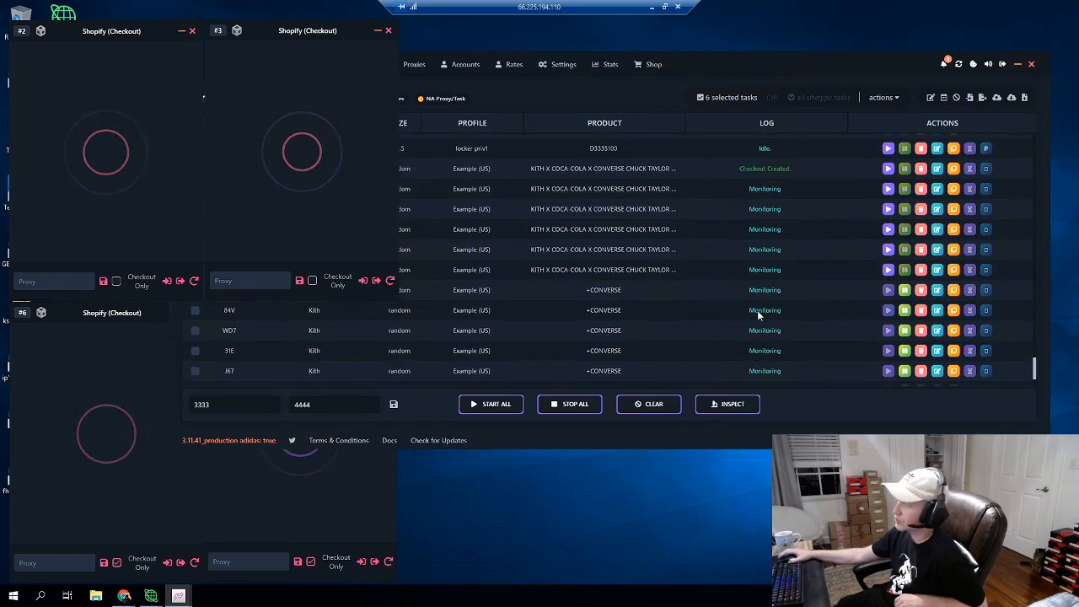
{"action": "scroll", "scroll_direction": "down", "scroll_amount": 3}
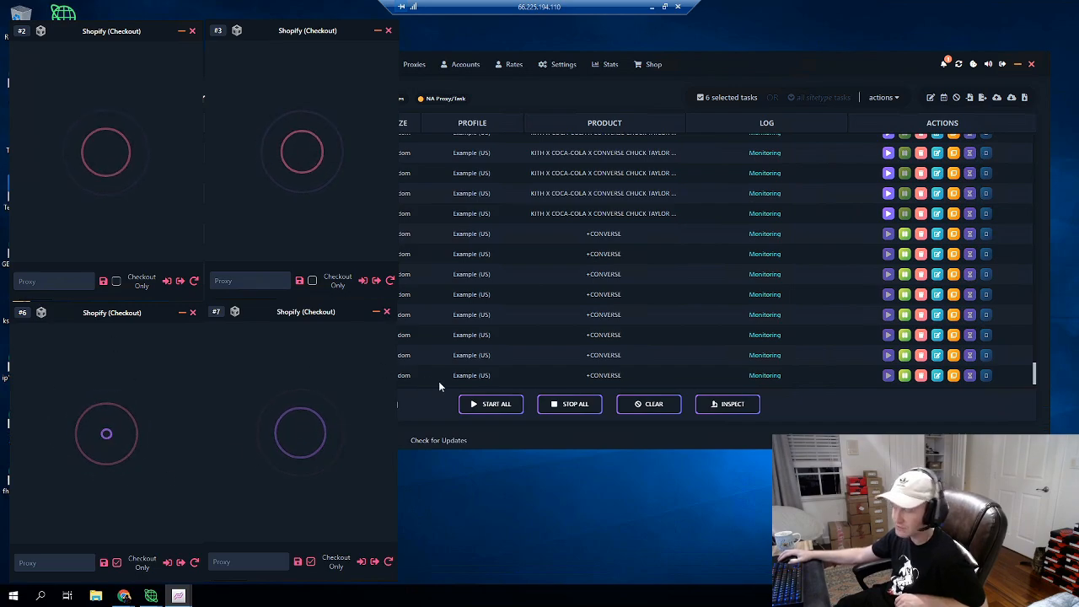
{"action": "mouse_move", "coordinate": [779, 294]}
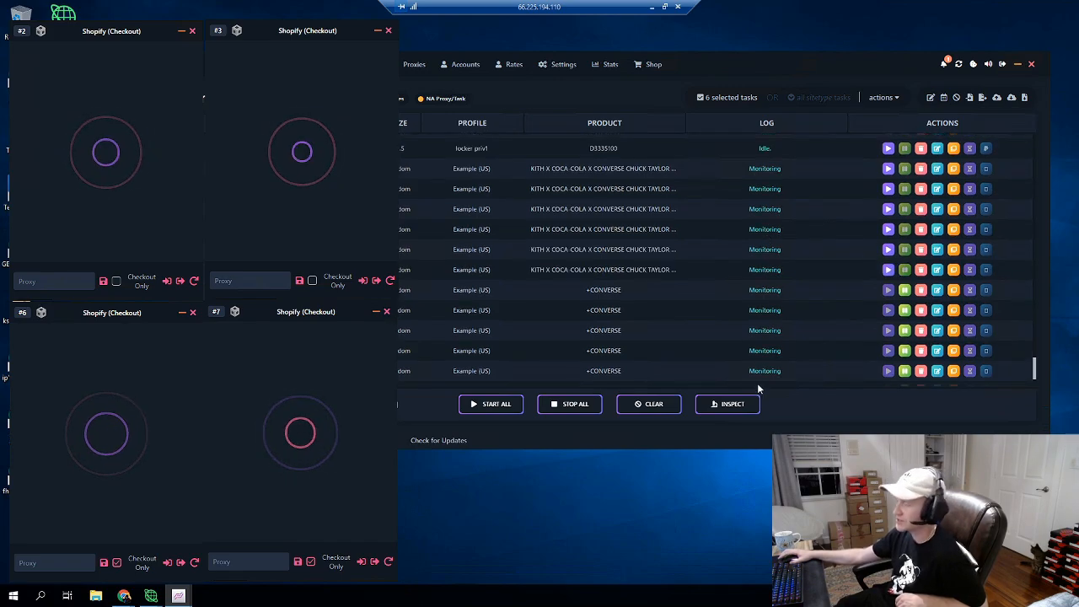
{"action": "scroll", "scroll_direction": "down", "scroll_amount": 3}
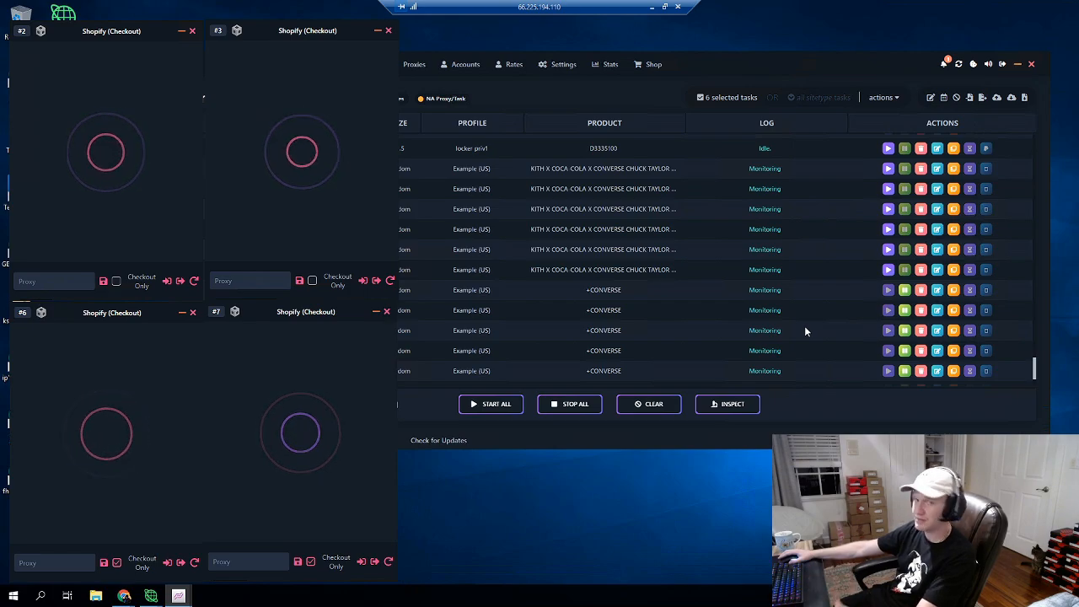
{"action": "scroll", "scroll_direction": "down", "scroll_amount": 3}
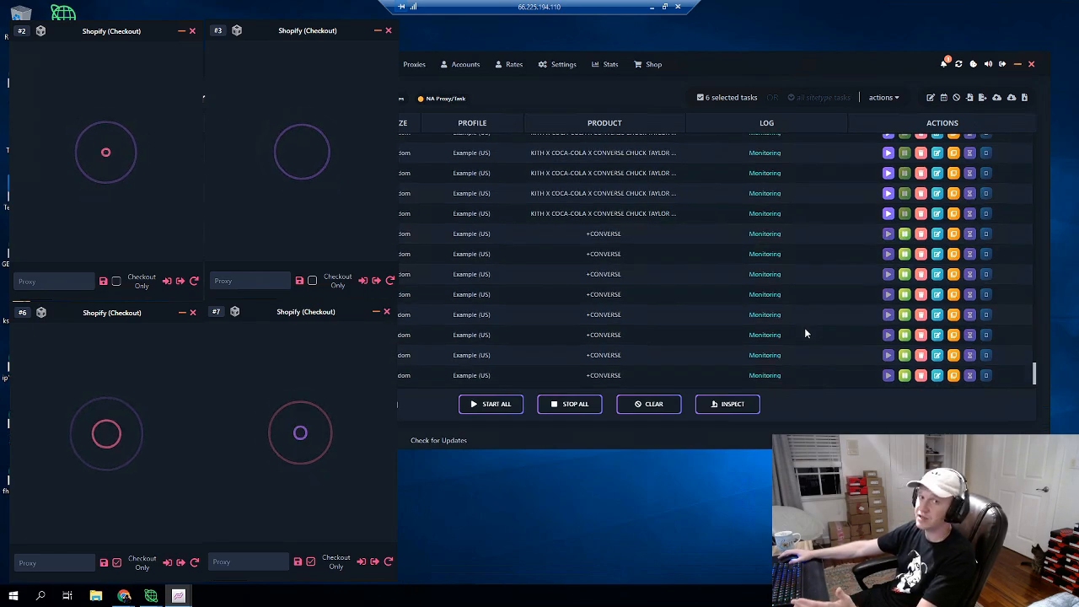